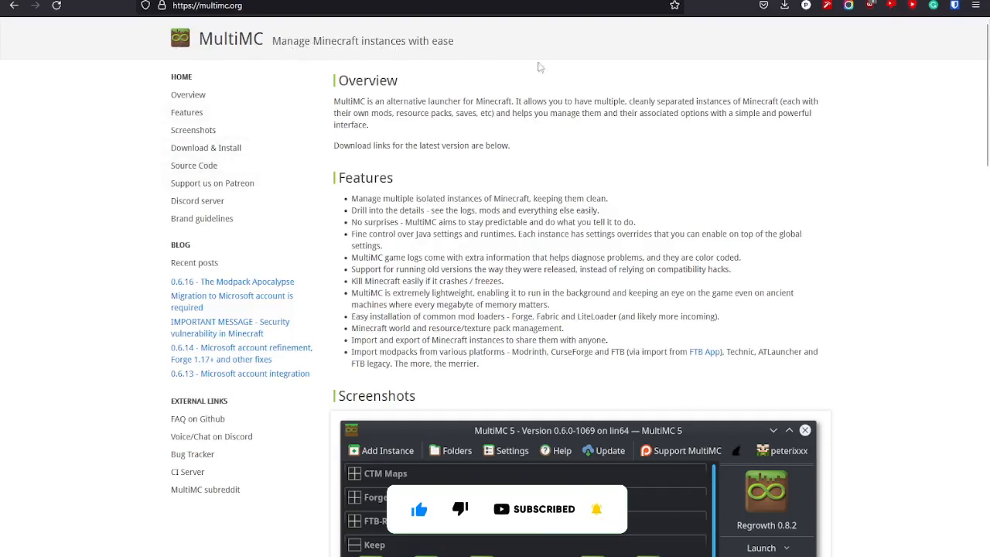
Browse the MultiMC site down to the Download & Install section.
{"action": "scroll", "scroll_direction": "down", "scroll_amount": 3}
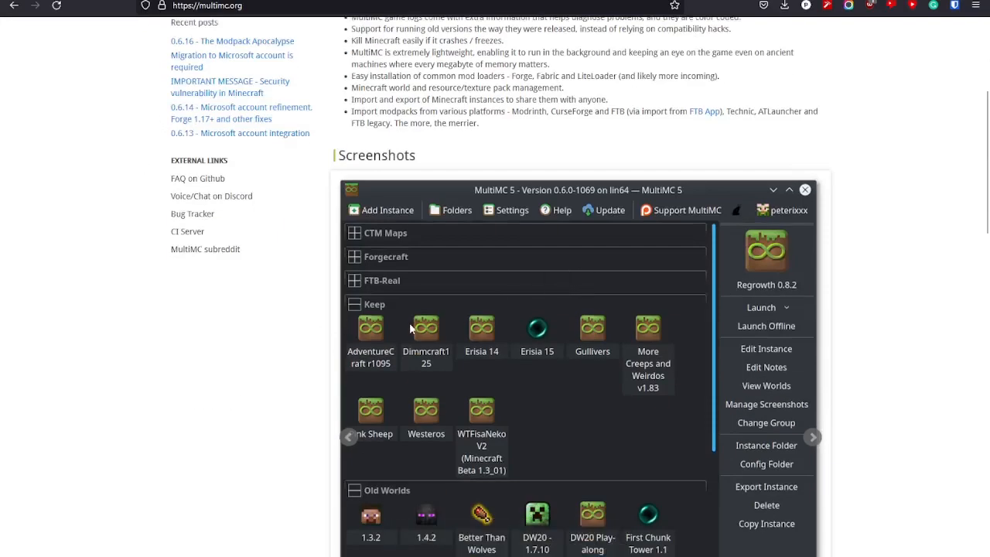
{"action": "mouse_move", "coordinate": [745, 355]}
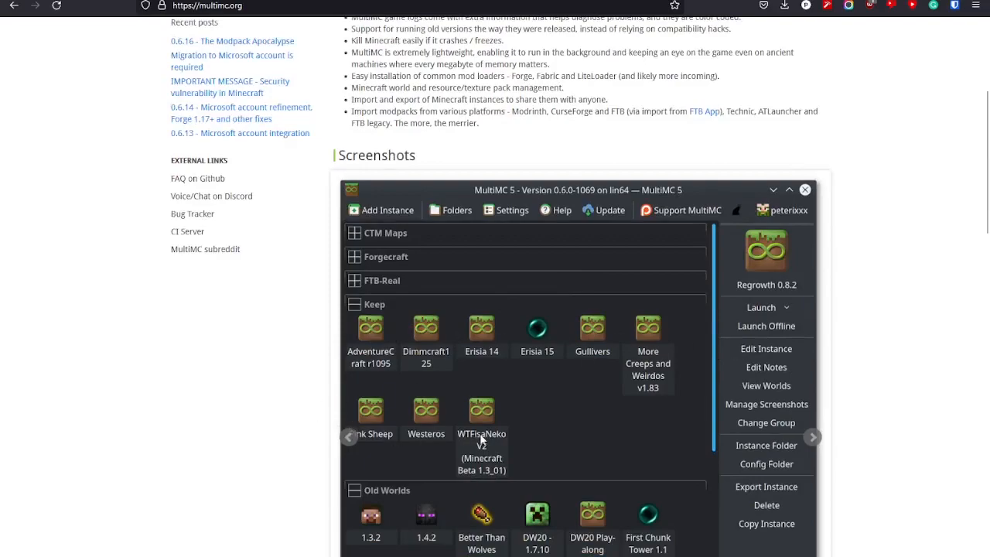
{"action": "mouse_move", "coordinate": [514, 408]}
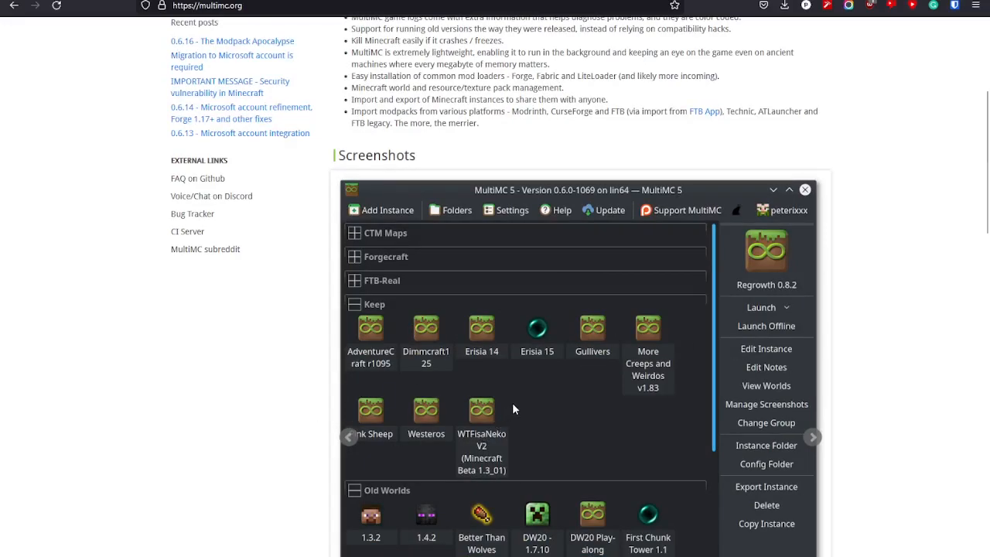
{"action": "scroll", "scroll_direction": "down", "scroll_amount": 3}
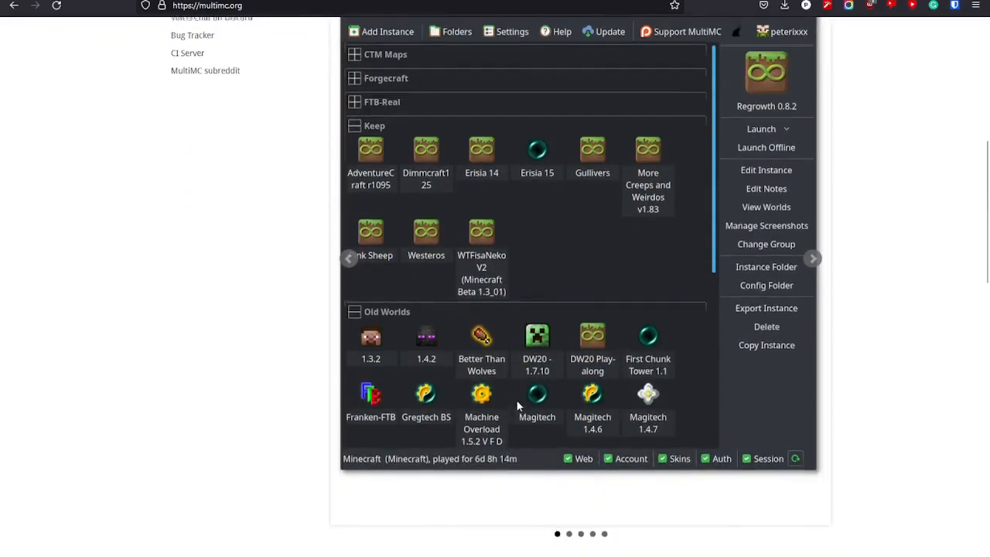
{"action": "scroll", "scroll_direction": "up", "scroll_amount": 3}
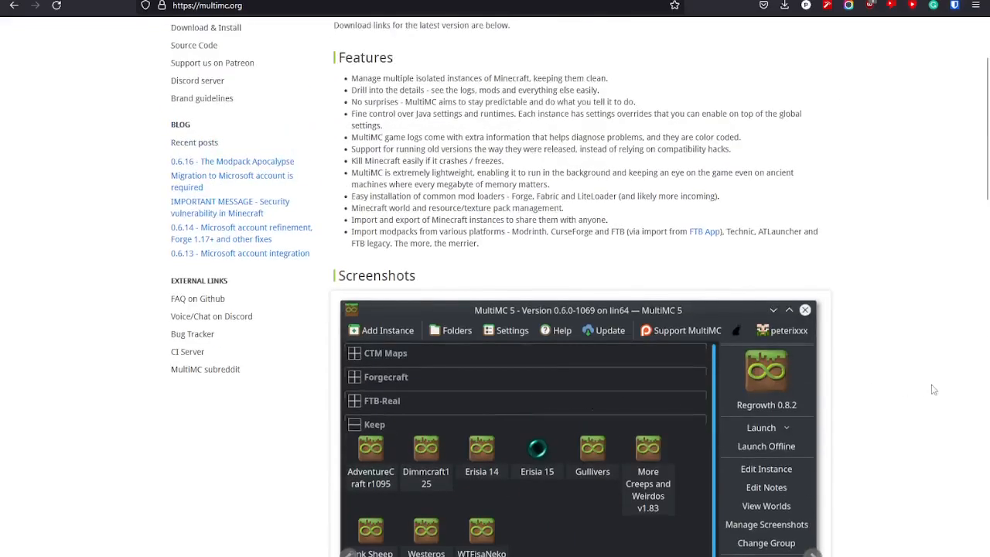
{"action": "scroll", "scroll_direction": "down", "scroll_amount": 3}
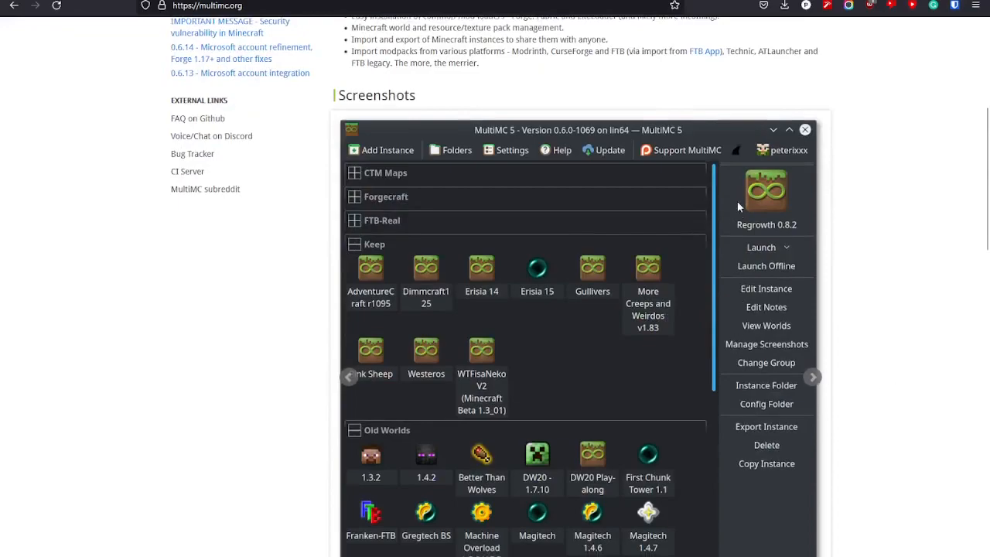
{"action": "mouse_move", "coordinate": [791, 229]}
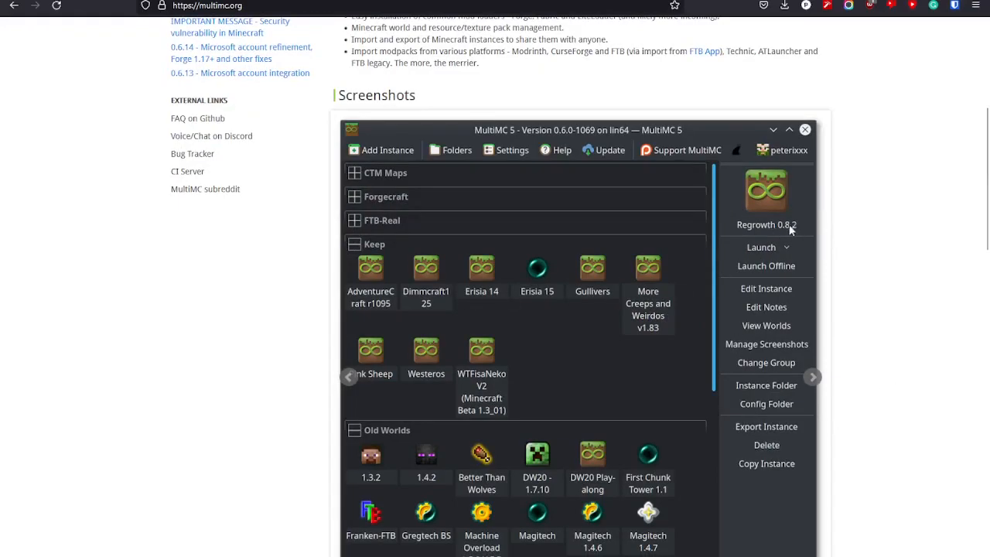
{"action": "mouse_move", "coordinate": [710, 234]}
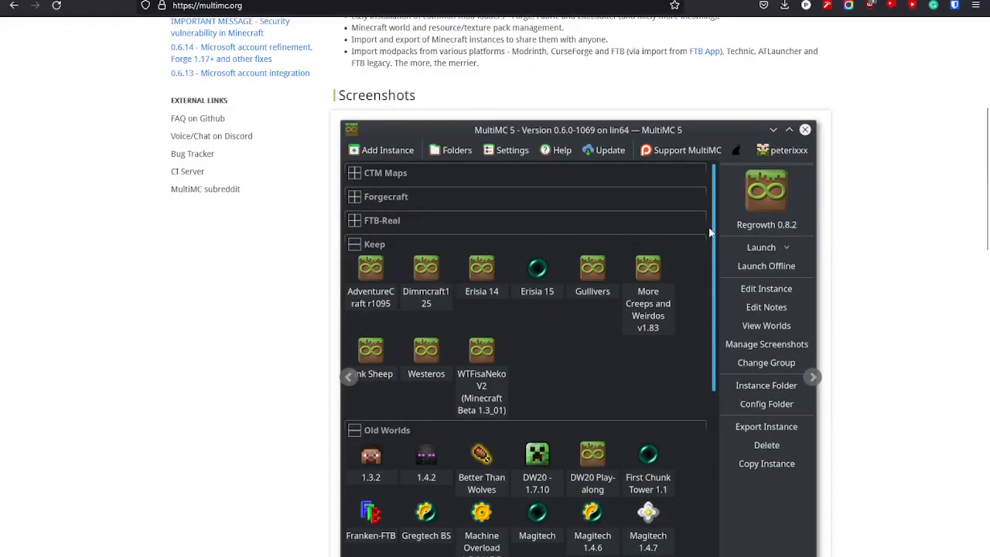
{"action": "mouse_move", "coordinate": [759, 235]}
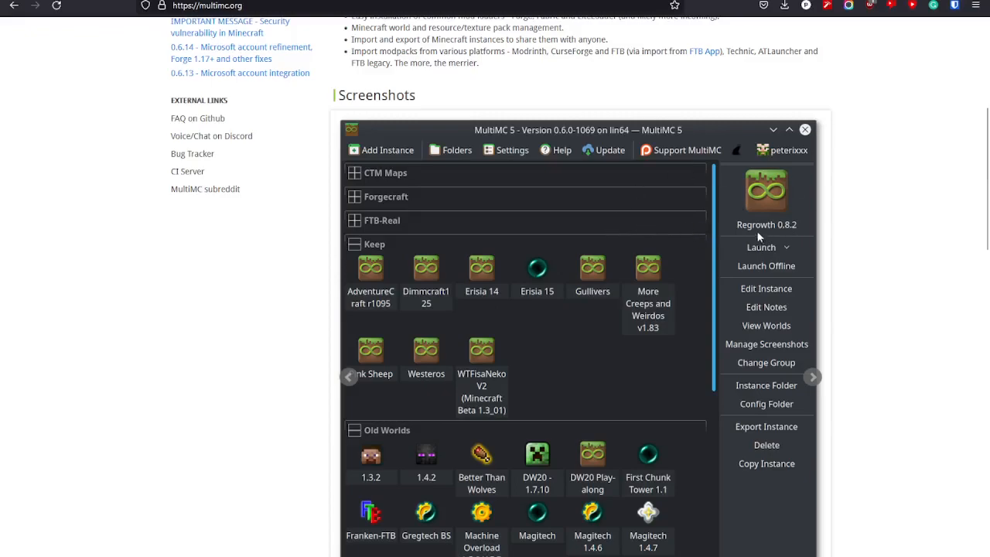
{"action": "mouse_move", "coordinate": [681, 391]}
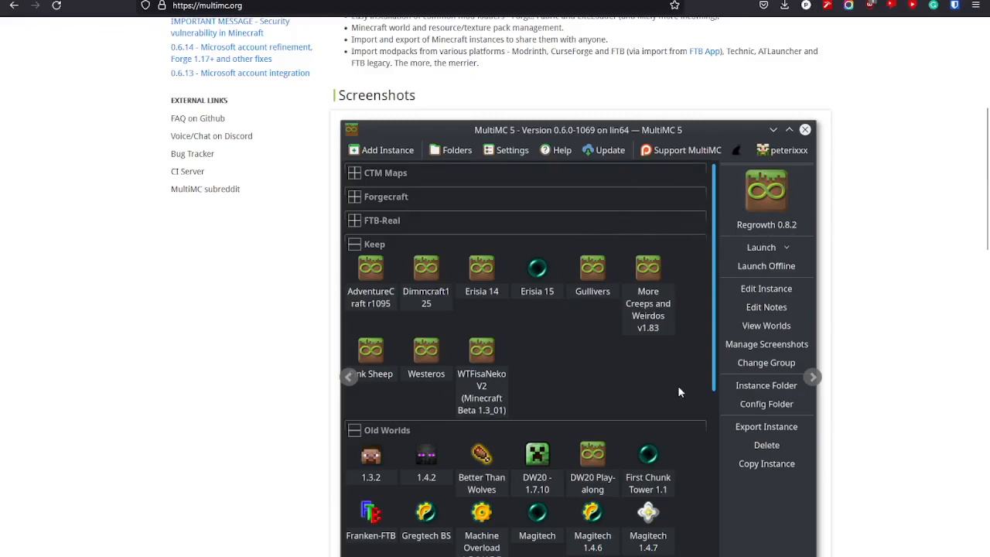
{"action": "mouse_move", "coordinate": [593, 266]}
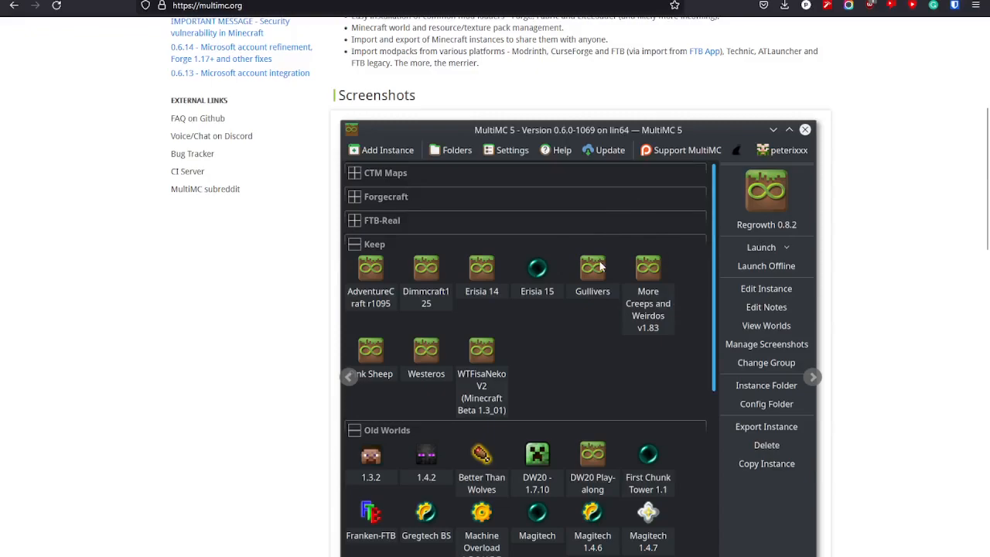
{"action": "mouse_move", "coordinate": [610, 270]}
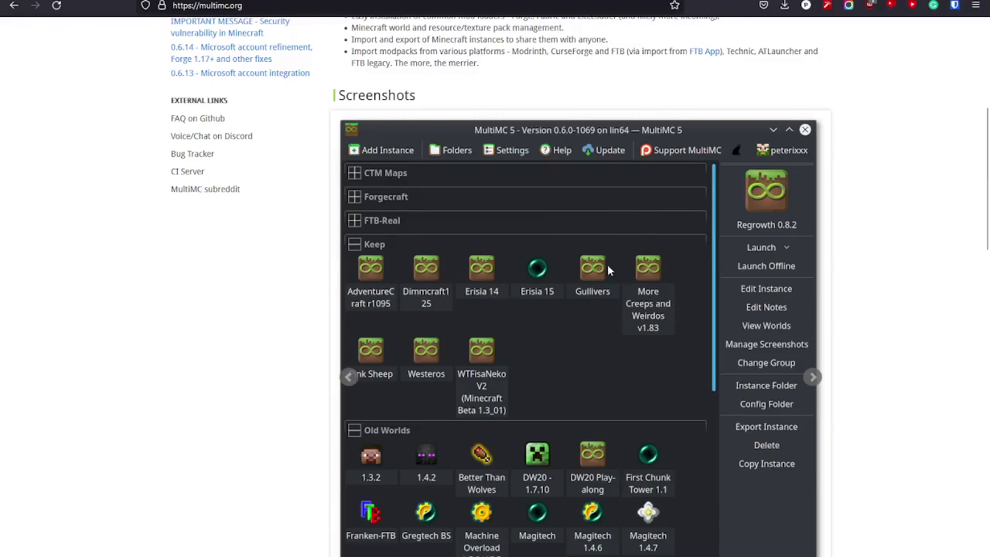
{"action": "mouse_move", "coordinate": [653, 400]}
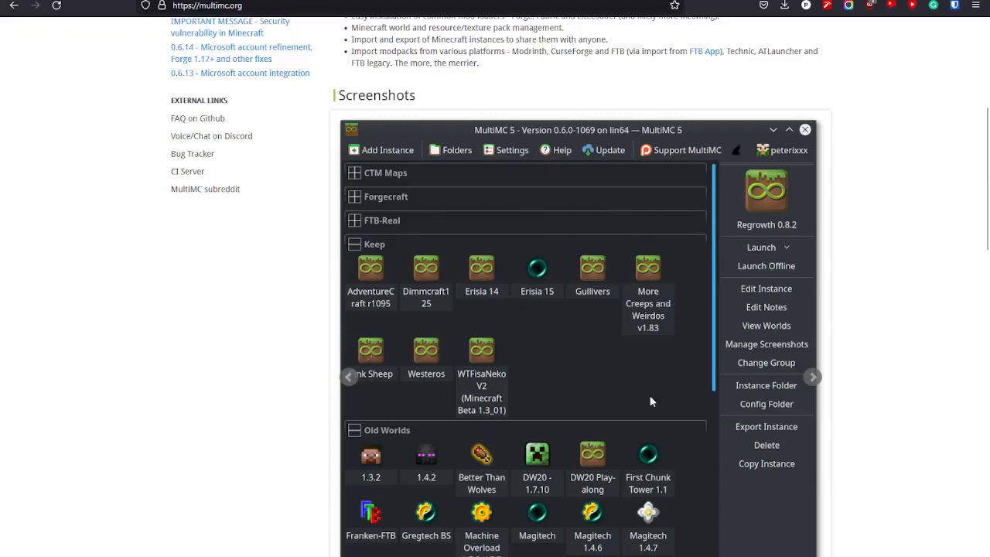
{"action": "mouse_move", "coordinate": [725, 297]}
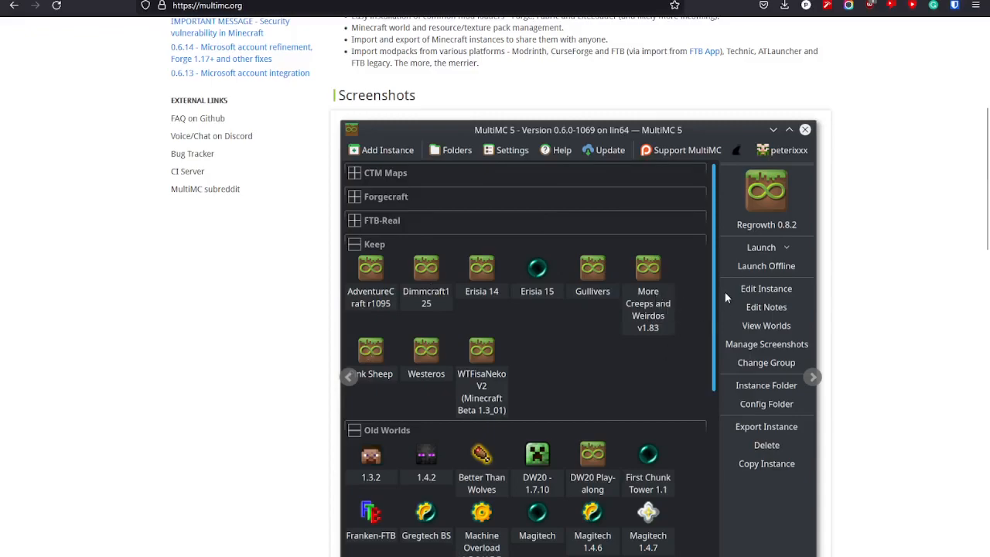
{"action": "mouse_move", "coordinate": [206, 364]}
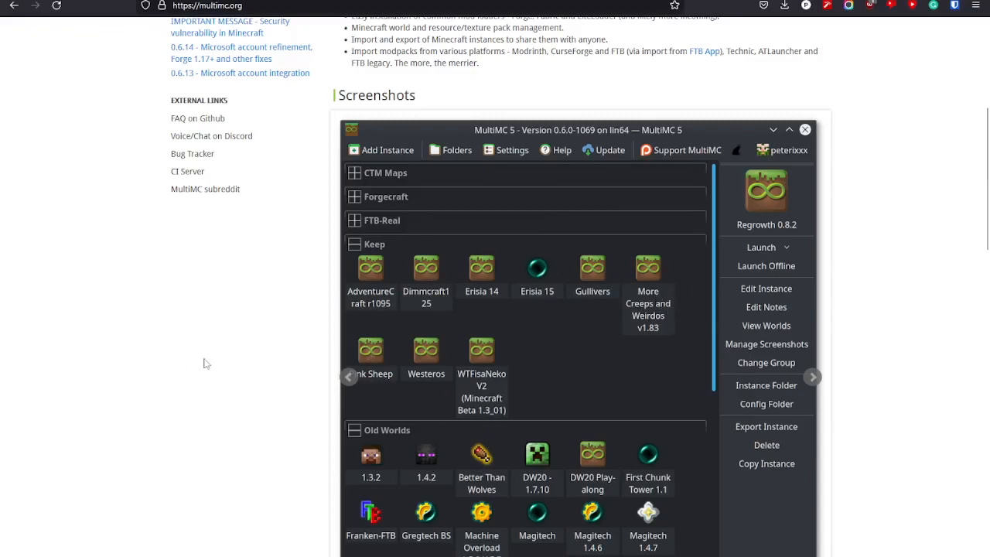
{"action": "mouse_move", "coordinate": [198, 323]}
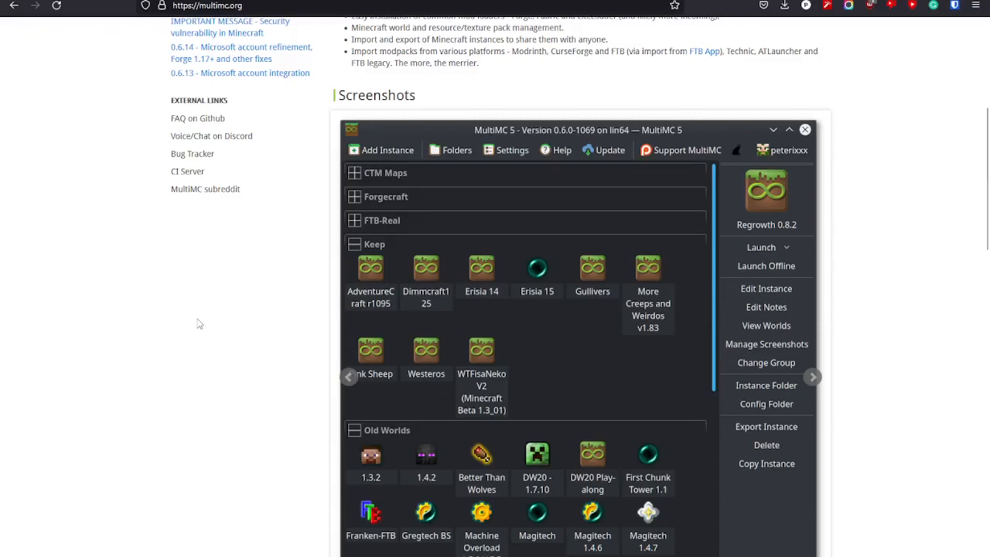
{"action": "mouse_move", "coordinate": [591, 356]}
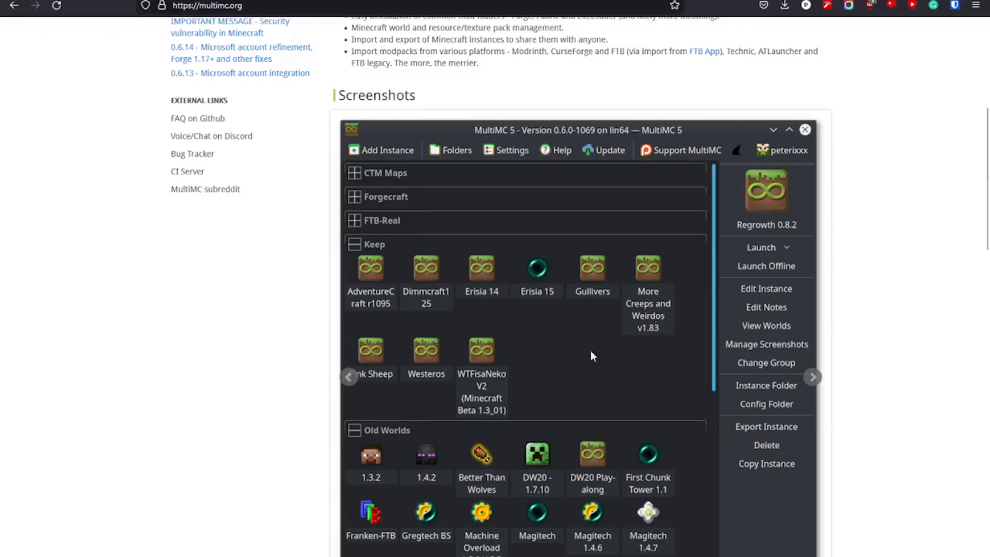
{"action": "mouse_move", "coordinate": [366, 270]}
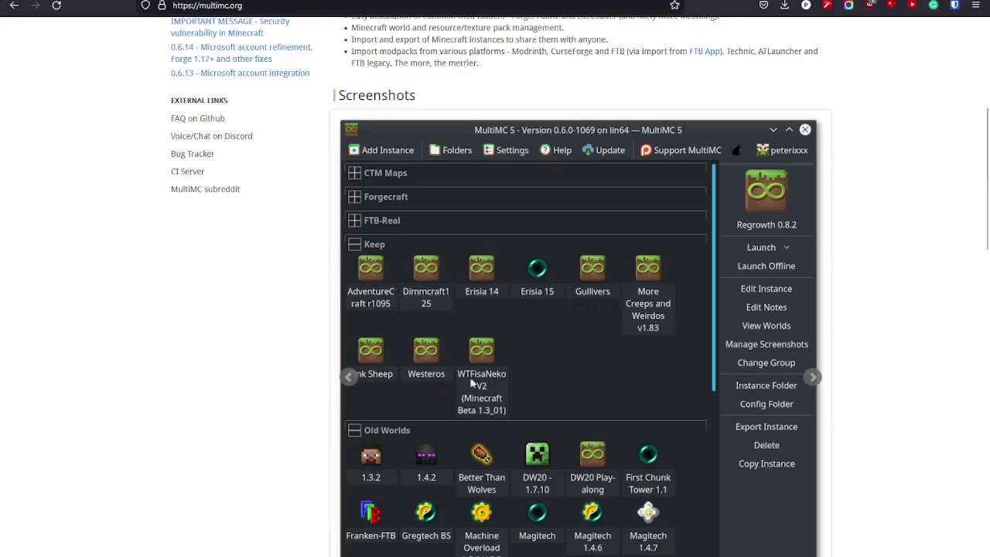
{"action": "scroll", "scroll_direction": "up", "scroll_amount": 3}
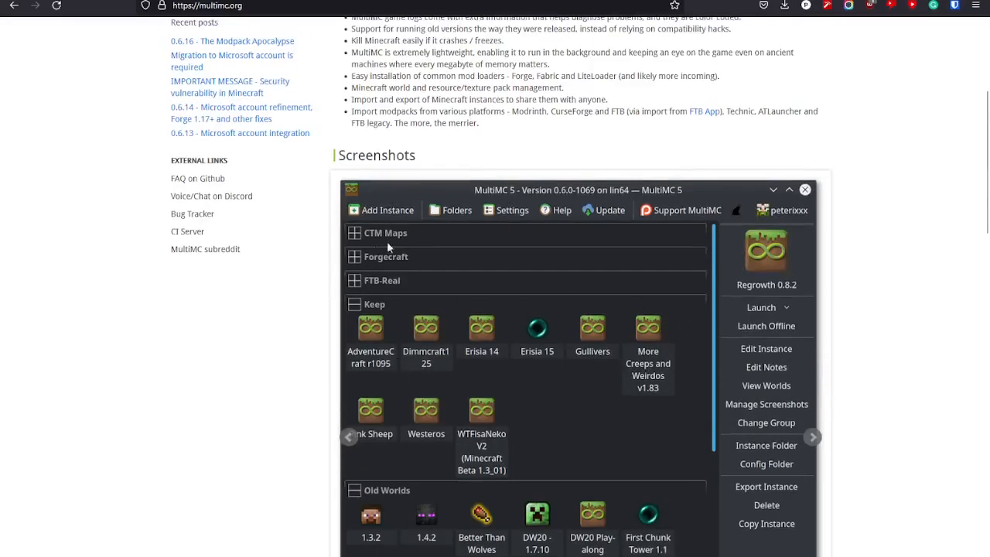
{"action": "scroll", "scroll_direction": "down", "scroll_amount": 3}
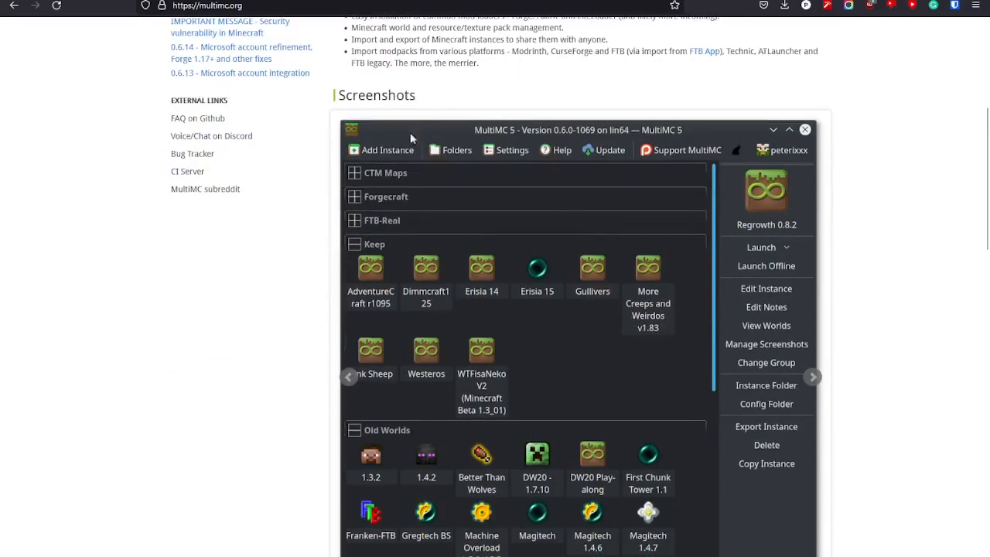
{"action": "mouse_move", "coordinate": [603, 318]}
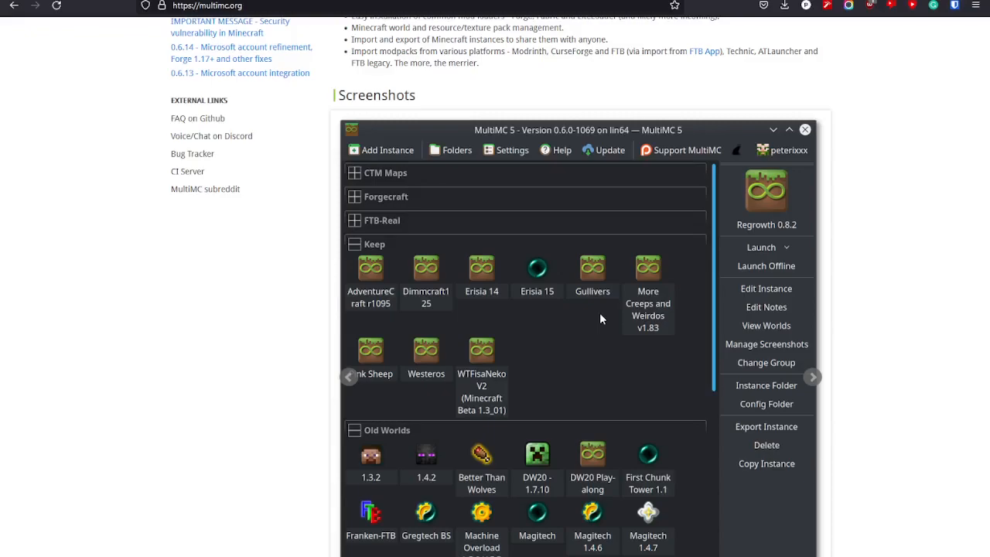
{"action": "mouse_move", "coordinate": [455, 256]}
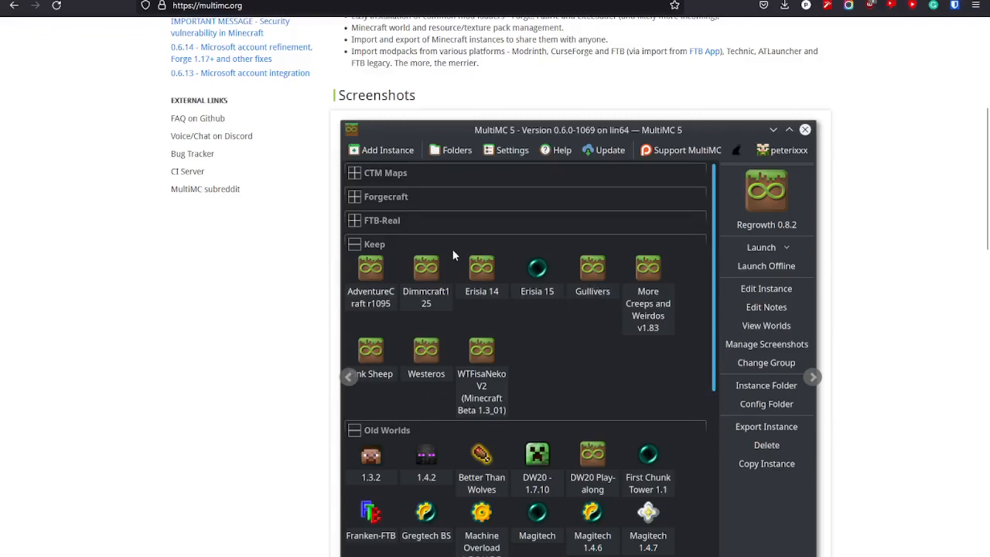
{"action": "mouse_move", "coordinate": [264, 290]}
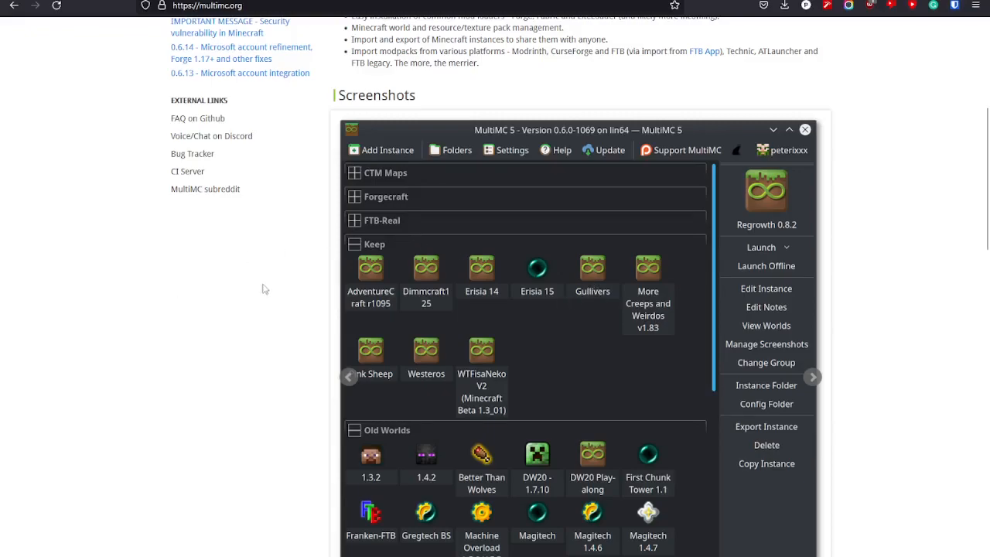
{"action": "scroll", "scroll_direction": "up", "scroll_amount": 3}
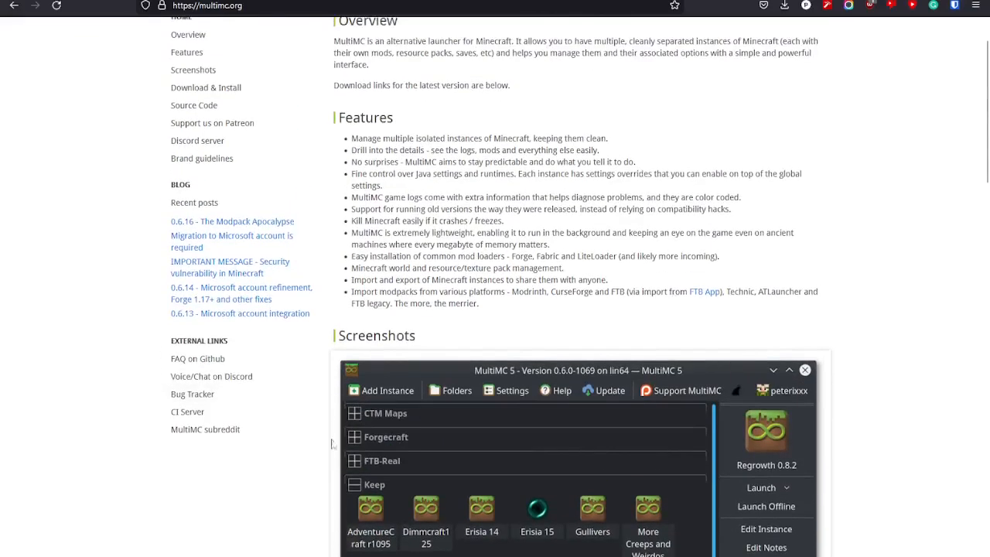
{"action": "scroll", "scroll_direction": "down", "scroll_amount": 3}
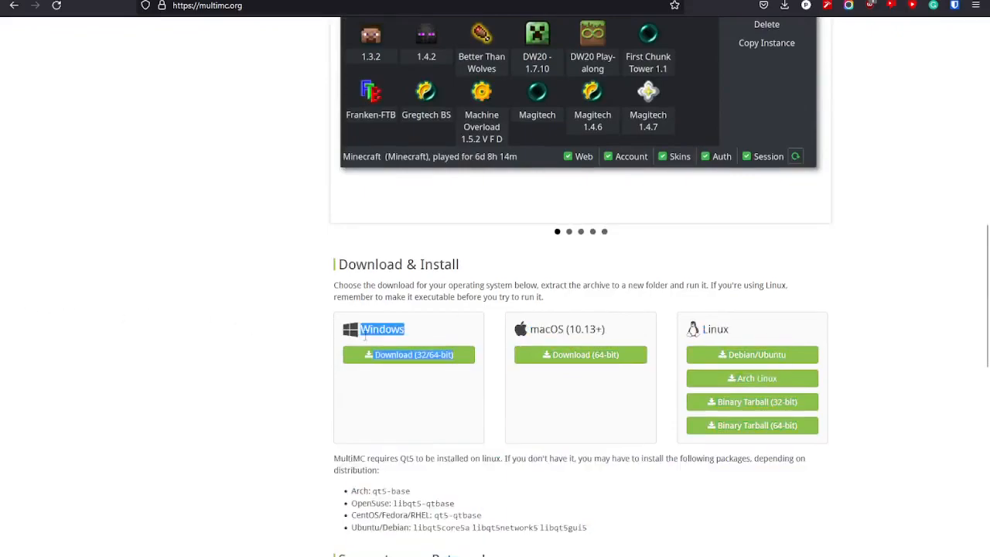
Download the Windows MultiMC zip and open mmc-stable-win32.zip from the downloads panel.
{"action": "left_click", "coordinate": [408, 354]}
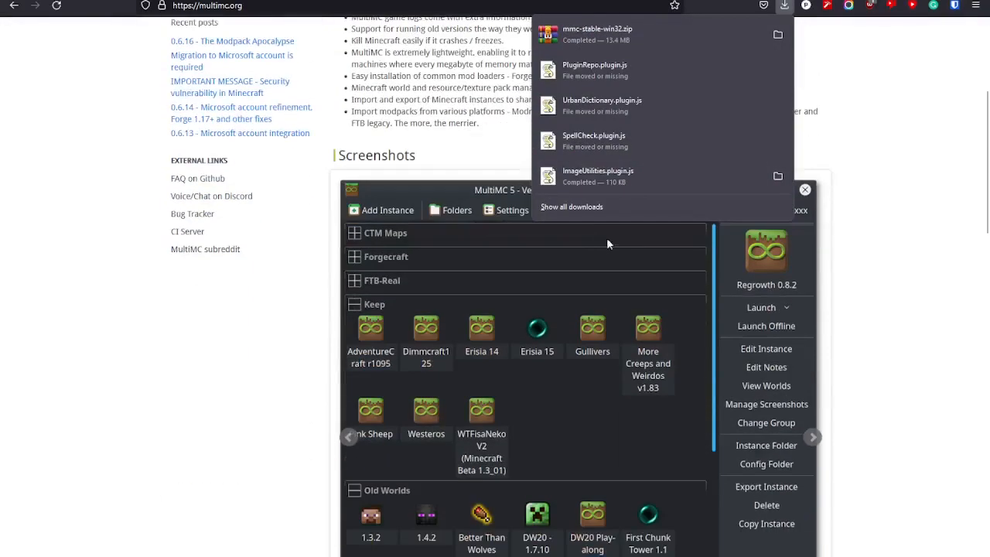
{"action": "left_click", "coordinate": [610, 245]}
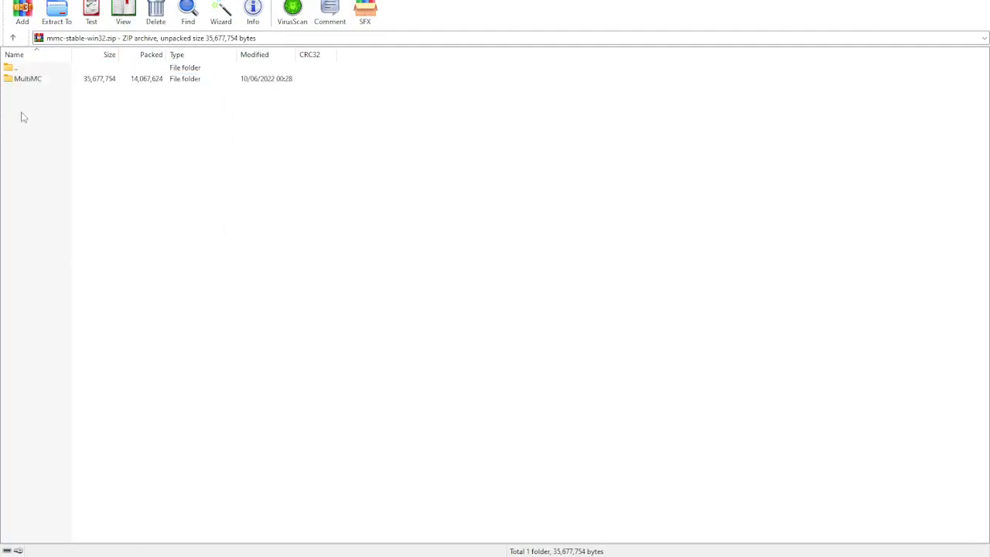
Extract the MultiMC folder from the archive into a mmc-stable-win32 folder in Downloads.
{"action": "left_click", "coordinate": [55, 12]}
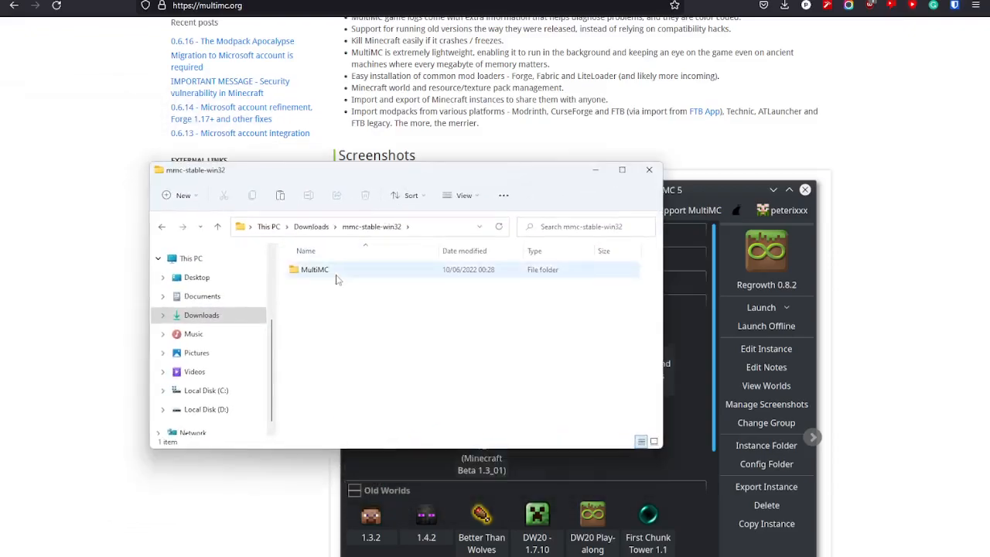
Enter the extracted MultiMC folder and launch MultiMC.exe.
{"action": "double_click", "coordinate": [314, 269]}
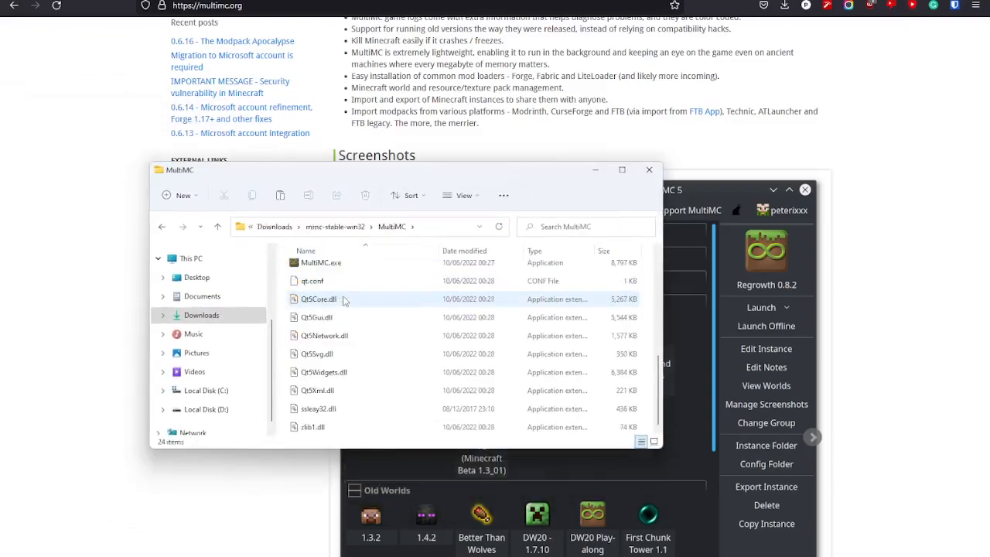
{"action": "left_click", "coordinate": [322, 303]}
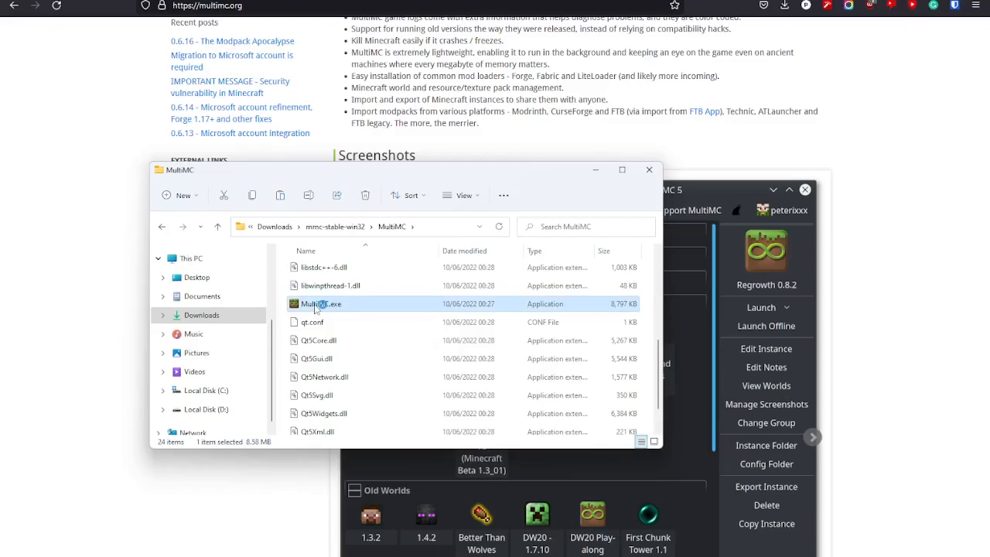
{"action": "double_click", "coordinate": [322, 303]}
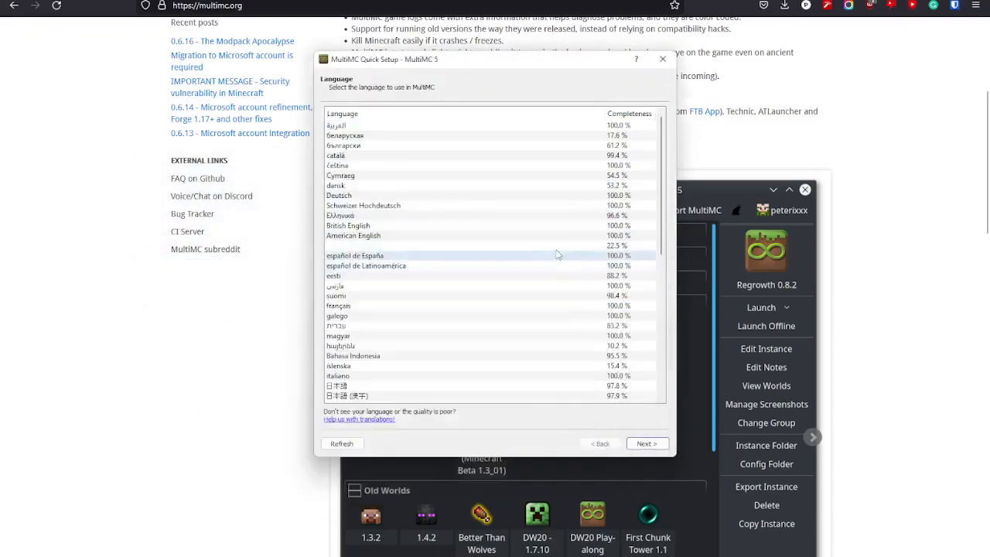
Choose American English as MultiMC's language and continue to the Java setup page.
{"action": "left_click", "coordinate": [338, 195]}
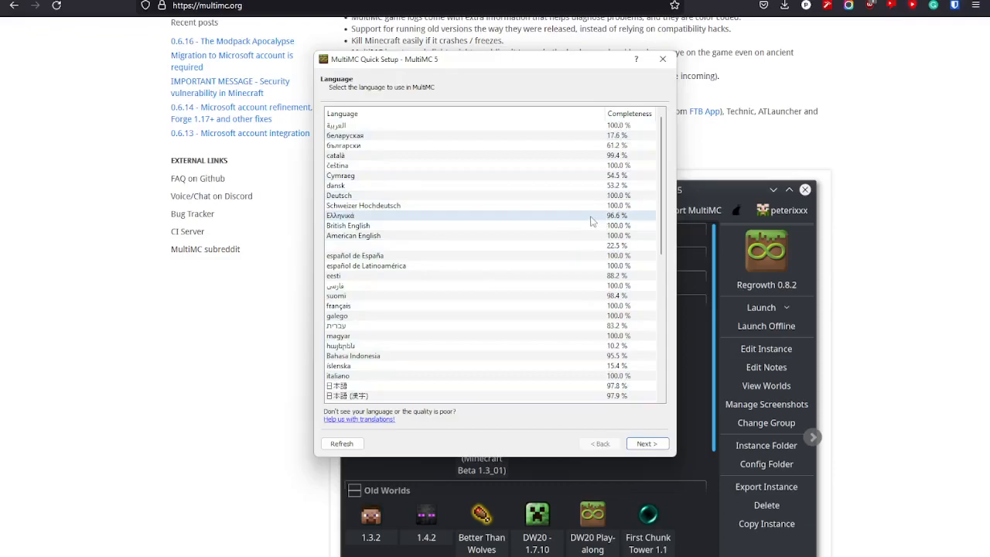
{"action": "scroll", "scroll_direction": "down", "scroll_amount": 3}
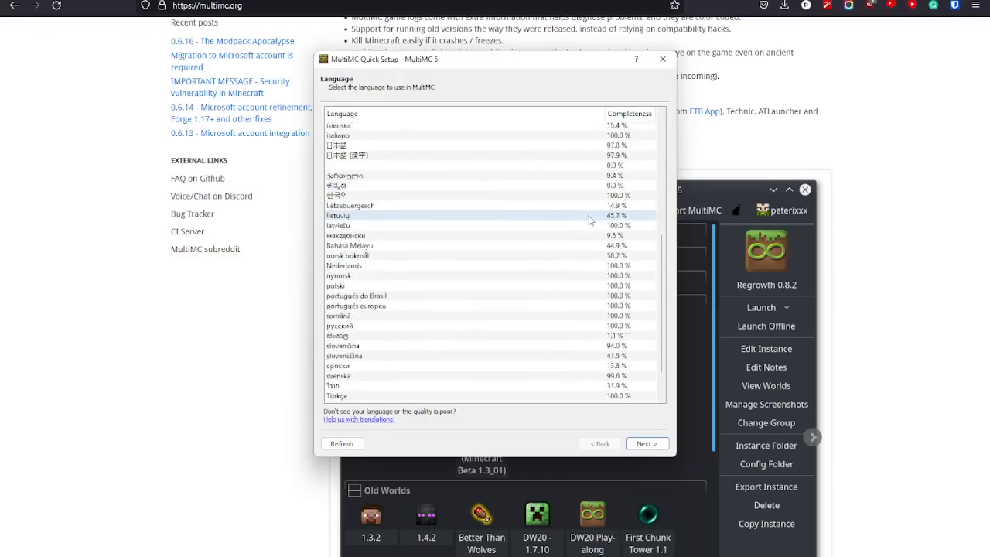
{"action": "scroll", "scroll_direction": "down", "scroll_amount": 3}
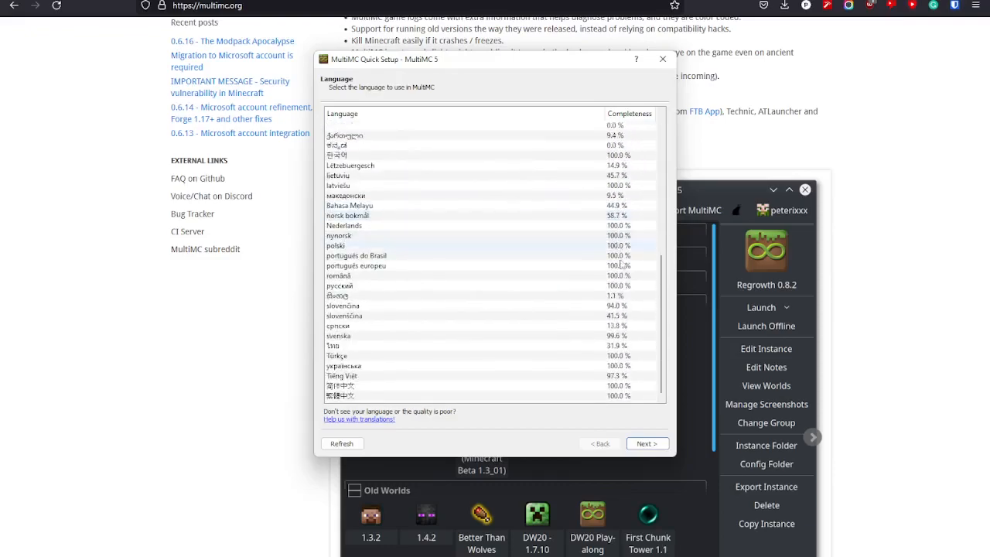
{"action": "scroll", "scroll_direction": "up", "scroll_amount": 3}
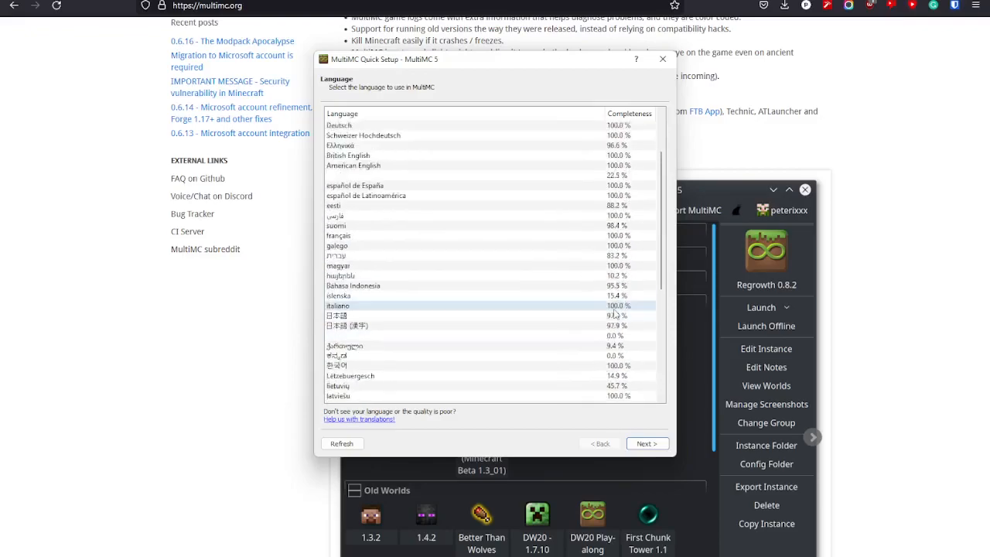
{"action": "left_click", "coordinate": [352, 166]}
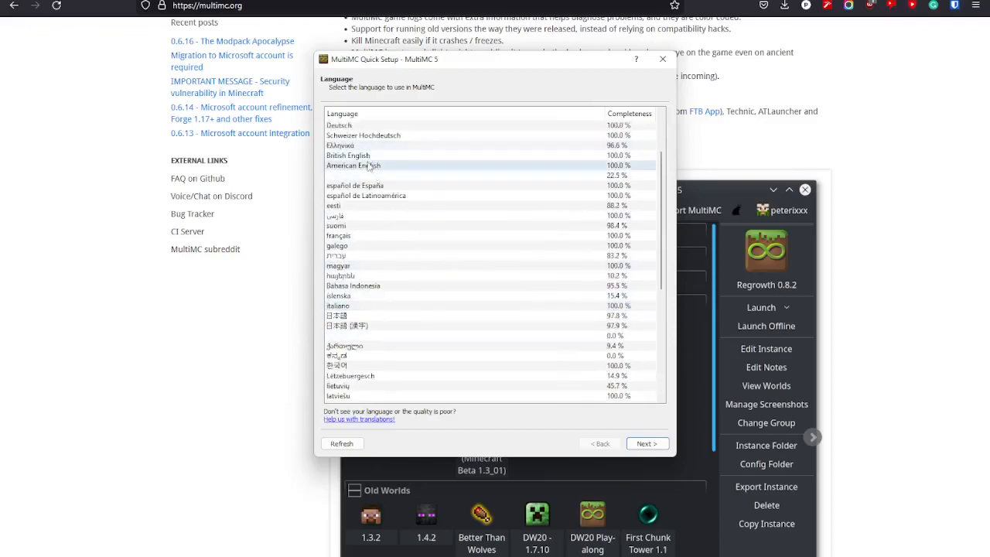
{"action": "mouse_move", "coordinate": [477, 172]}
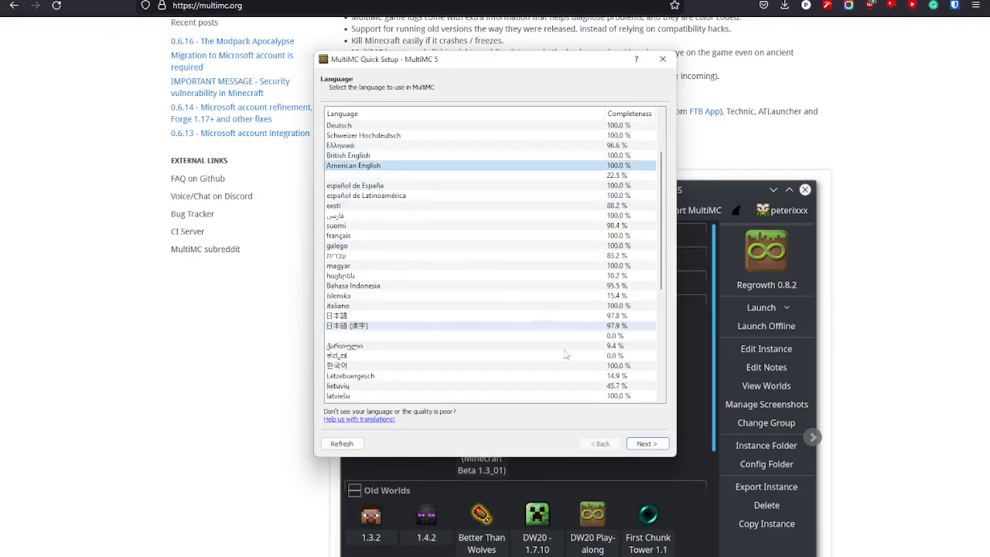
{"action": "left_click", "coordinate": [647, 442]}
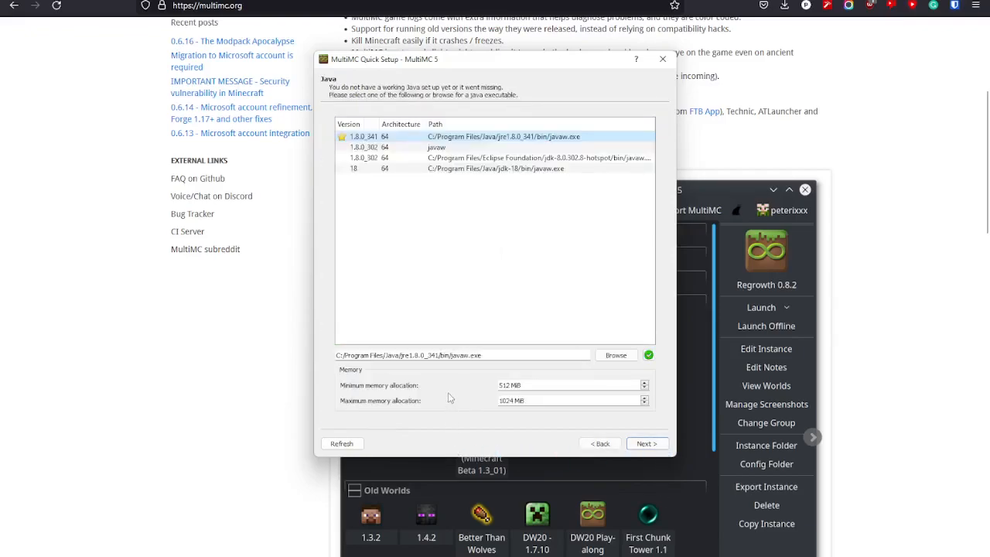
{"action": "mouse_move", "coordinate": [647, 442]}
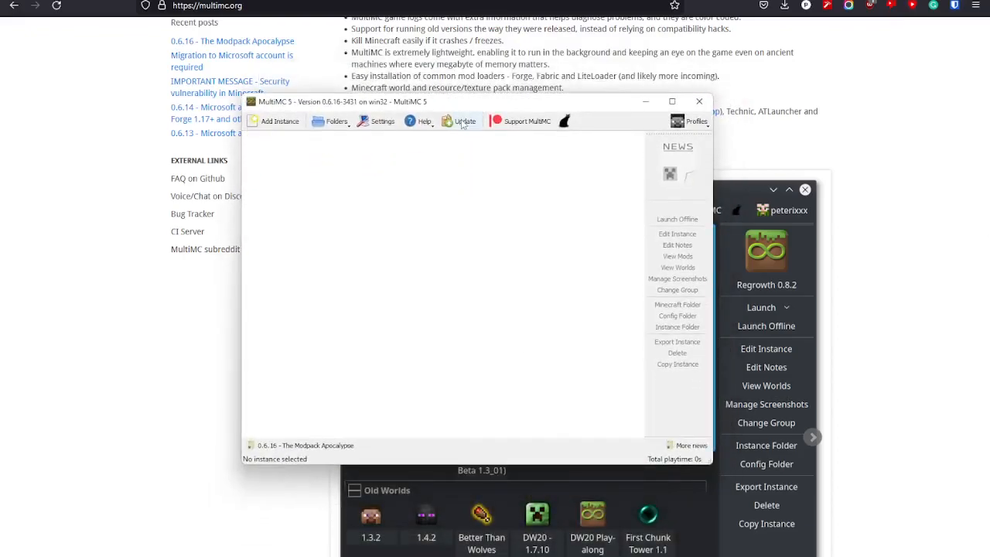
{"action": "left_click", "coordinate": [695, 120]}
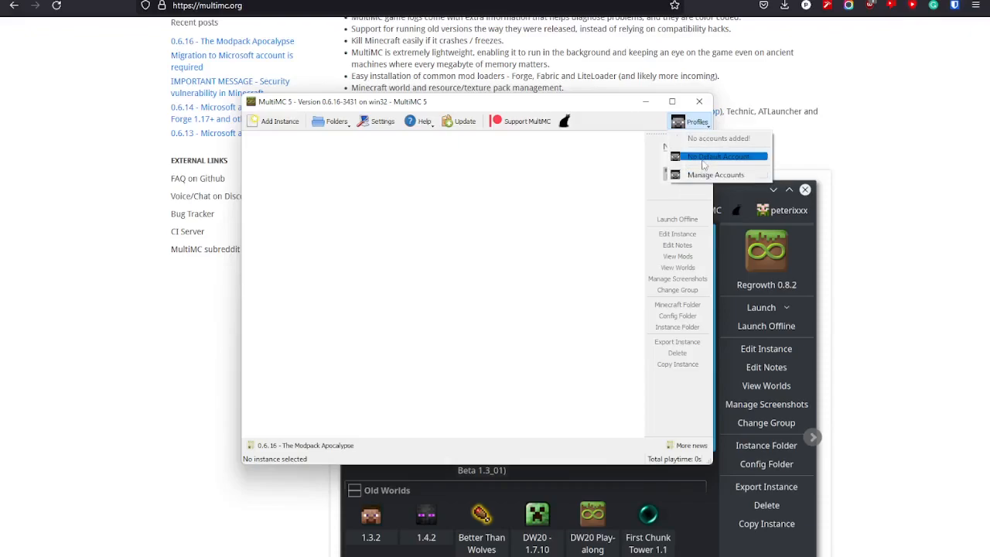
{"action": "mouse_move", "coordinate": [650, 126]}
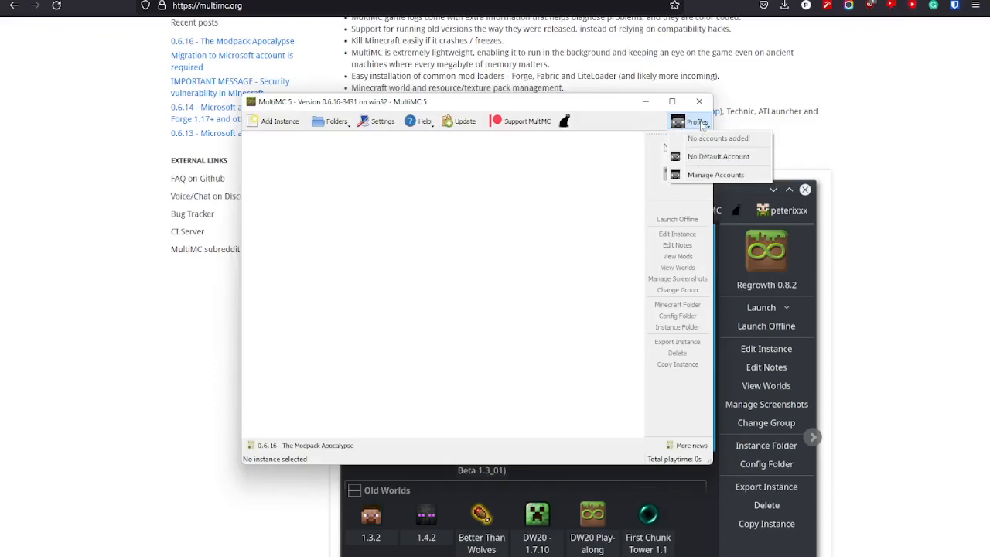
{"action": "mouse_move", "coordinate": [715, 173]}
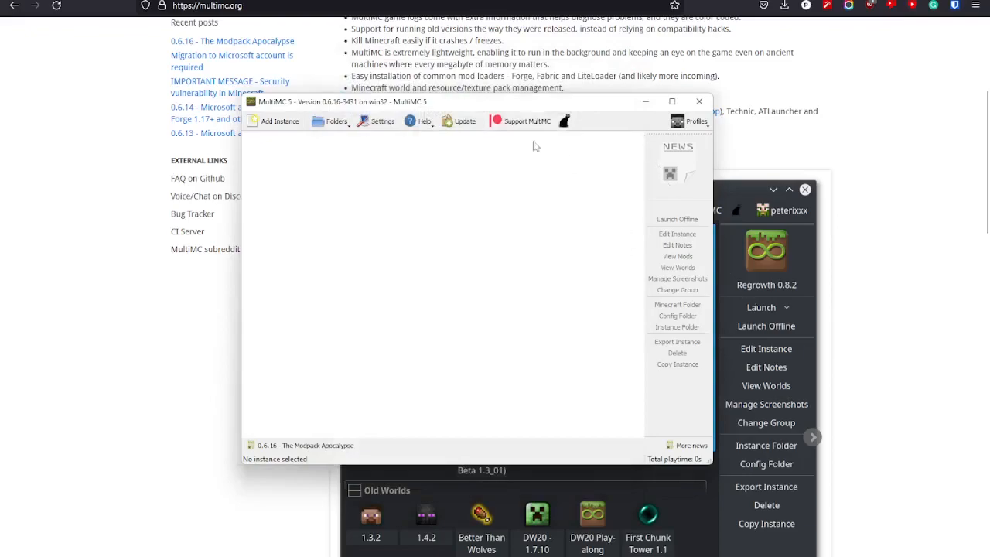
{"action": "mouse_move", "coordinate": [291, 149]}
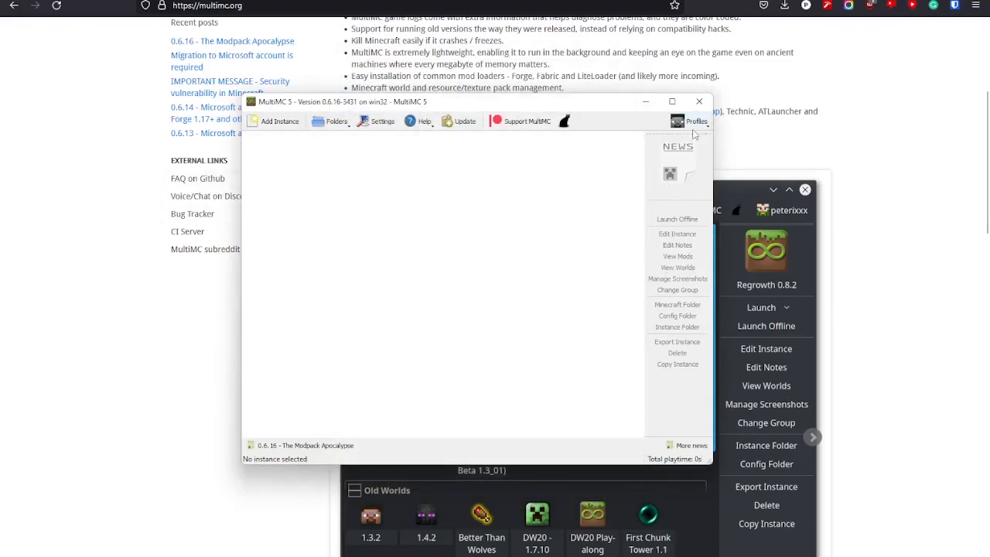
{"action": "left_click", "coordinate": [697, 120]}
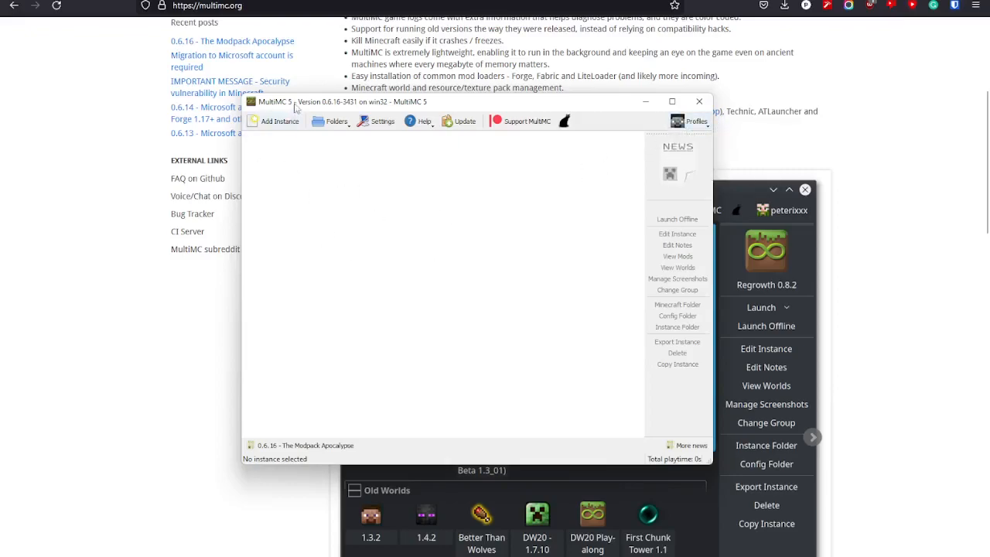
{"action": "mouse_move", "coordinate": [272, 133]}
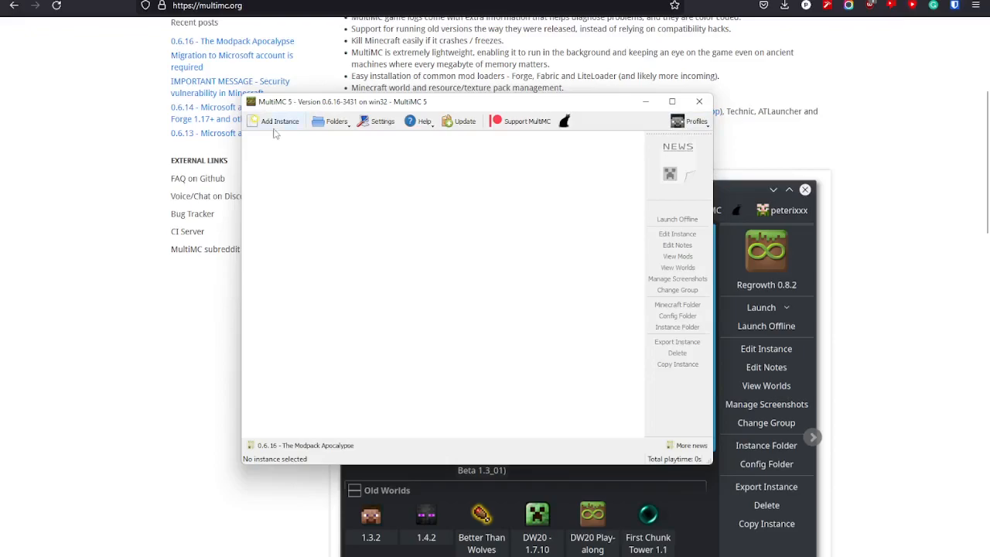
Start a new instance and browse the version list with snapshot, beta and old-snapshot filters toggled, ending on releases only.
{"action": "left_click", "coordinate": [280, 121]}
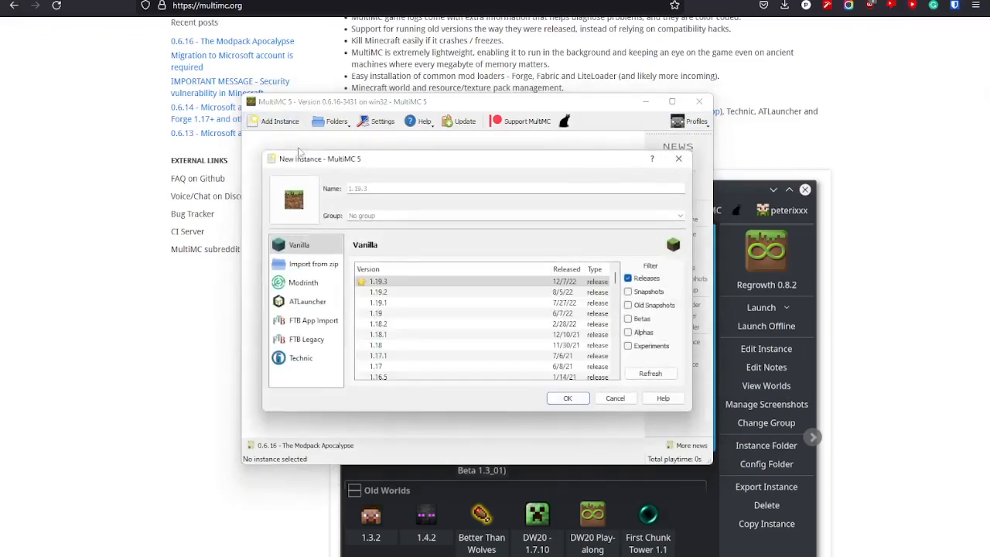
{"action": "scroll", "scroll_direction": "down", "scroll_amount": 3}
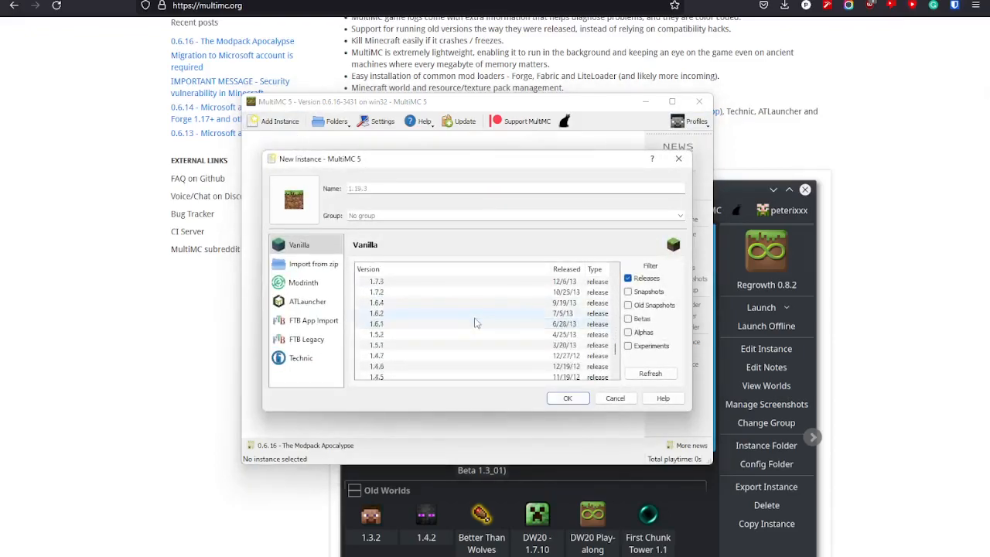
{"action": "scroll", "scroll_direction": "down", "scroll_amount": 3}
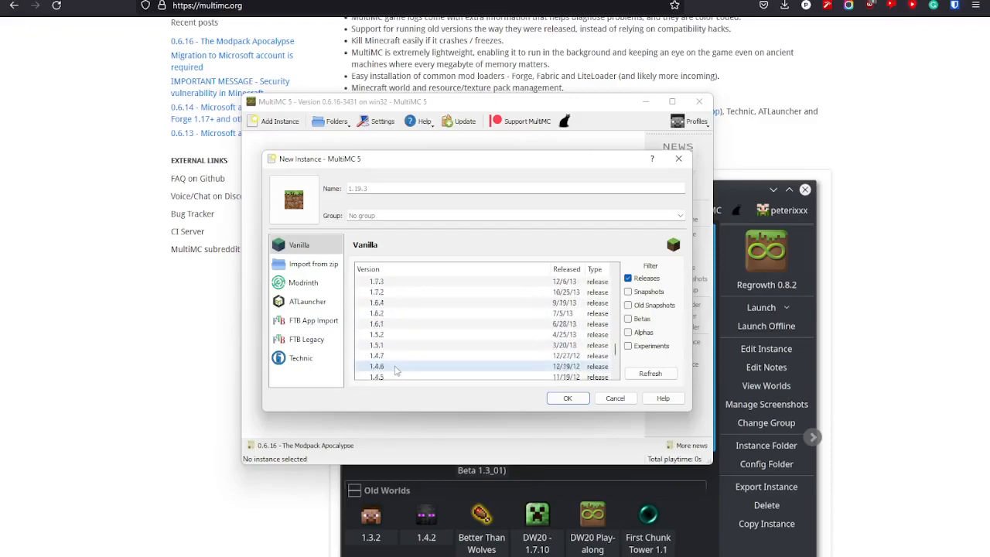
{"action": "left_click", "coordinate": [628, 291]}
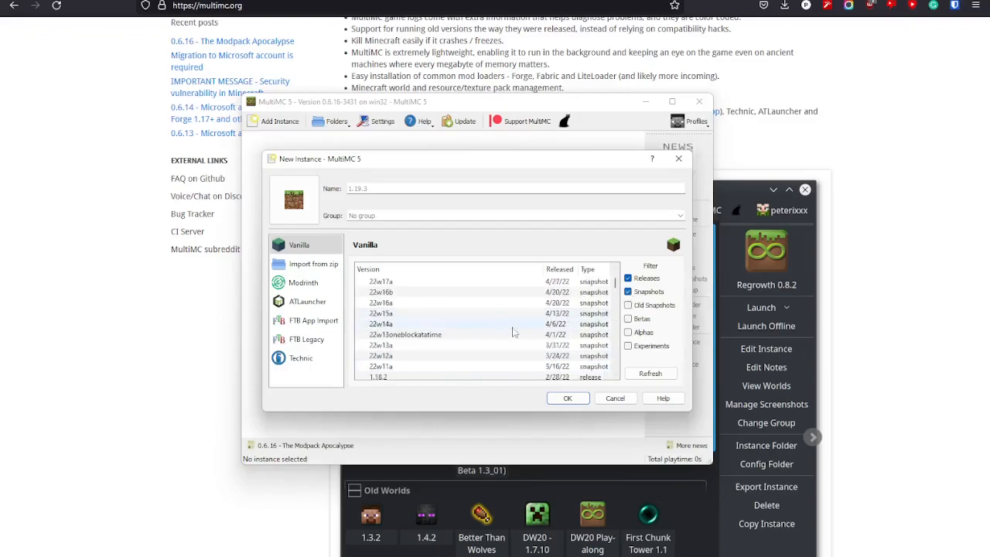
{"action": "scroll", "scroll_direction": "up", "scroll_amount": 3}
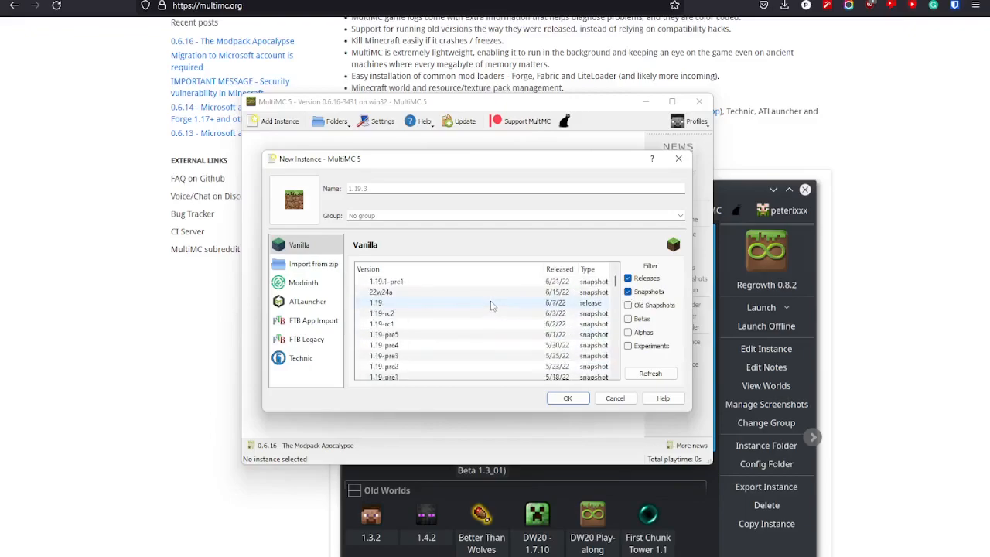
{"action": "scroll", "scroll_direction": "down", "scroll_amount": 3}
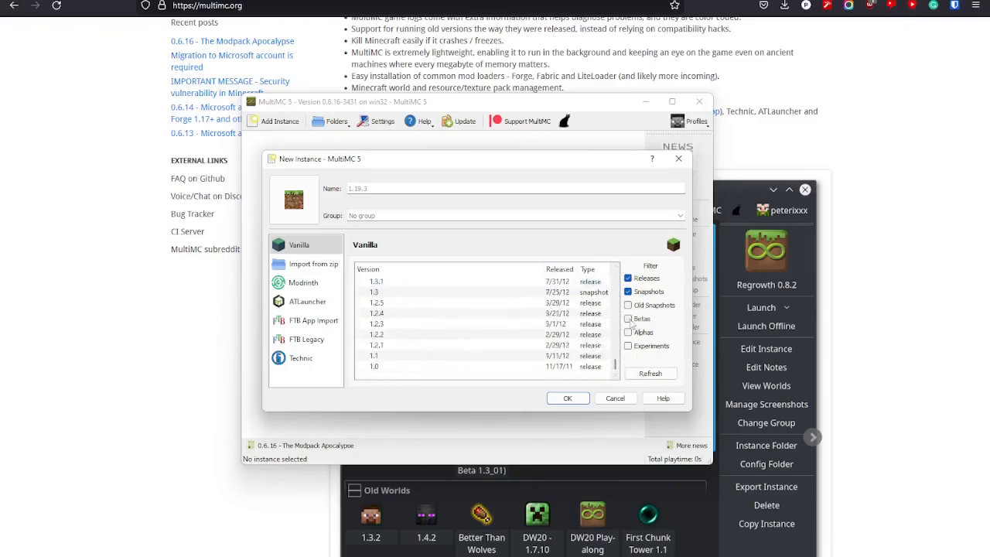
{"action": "left_click", "coordinate": [629, 331]}
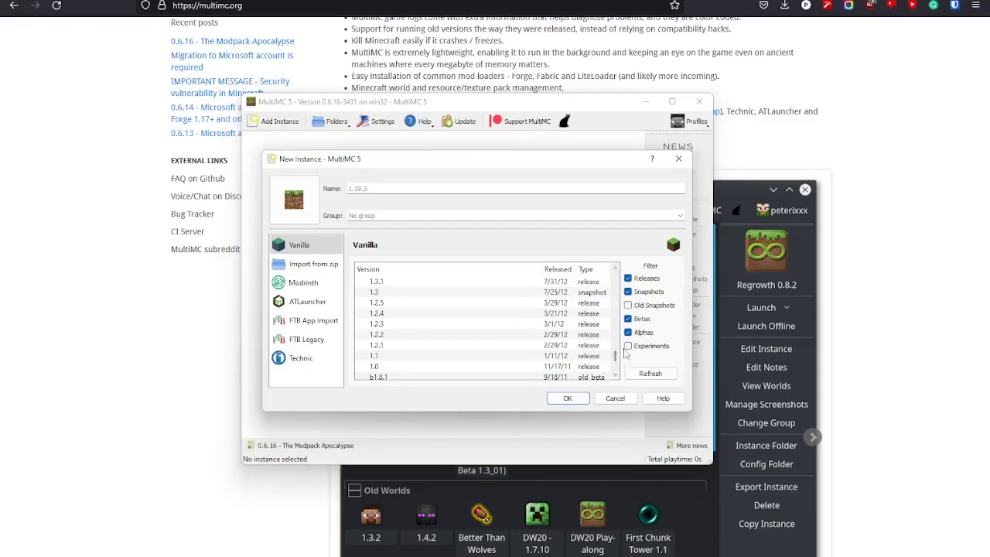
{"action": "scroll", "scroll_direction": "down", "scroll_amount": 3}
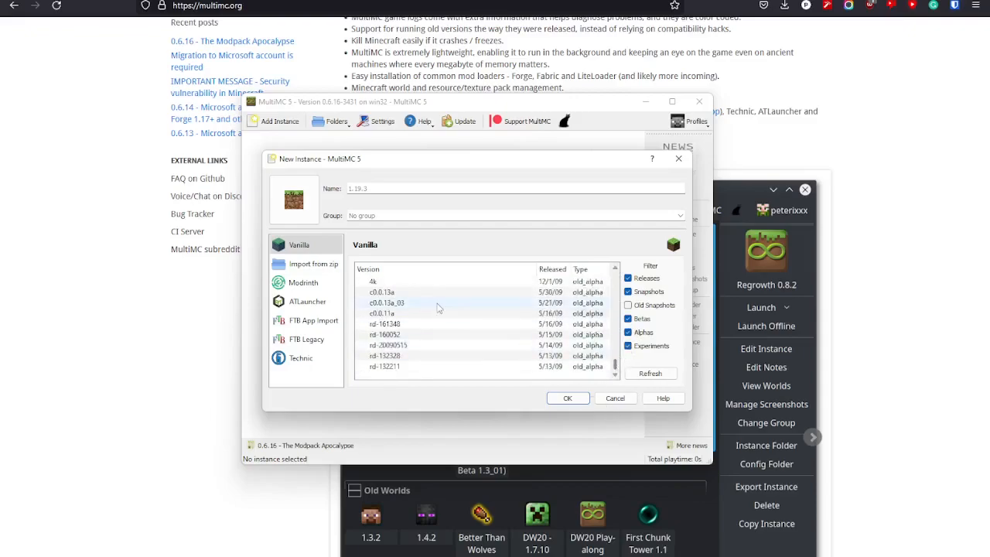
{"action": "scroll", "scroll_direction": "down", "scroll_amount": 3}
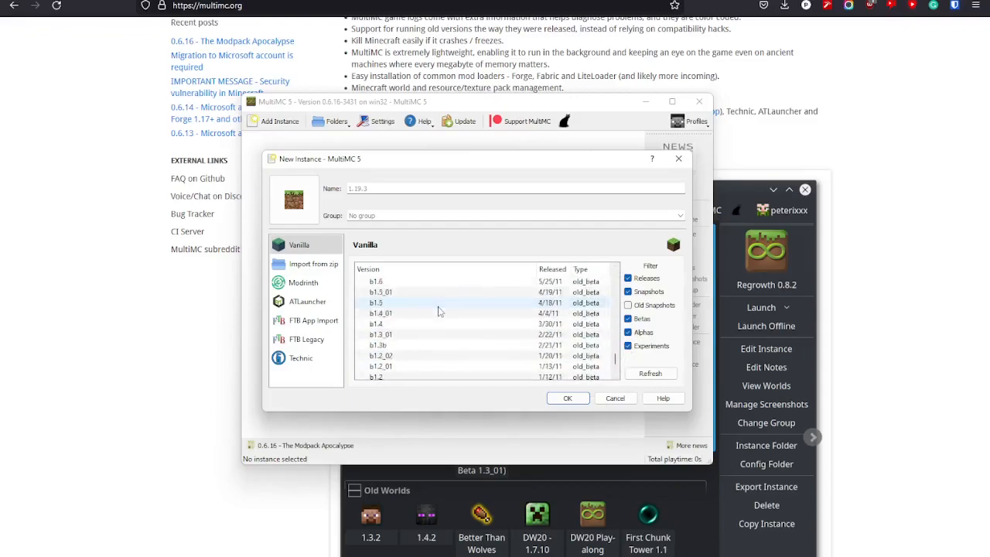
{"action": "scroll", "scroll_direction": "down", "scroll_amount": 3}
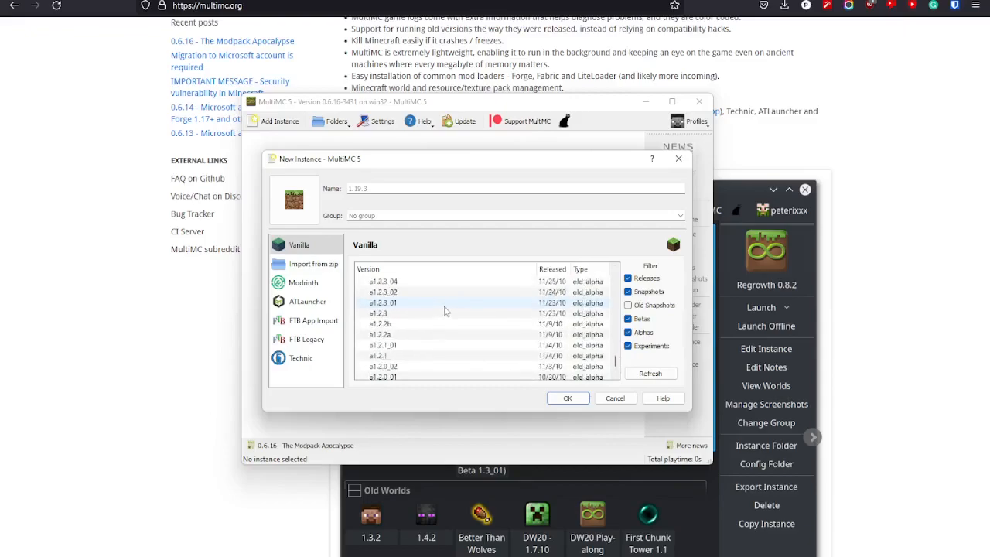
{"action": "scroll", "scroll_direction": "down", "scroll_amount": 3}
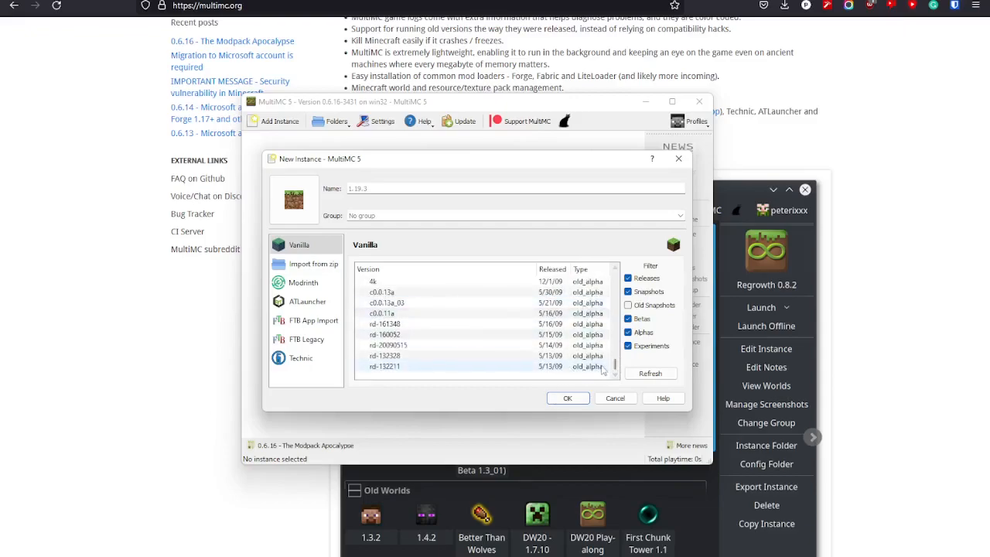
{"action": "left_click", "coordinate": [634, 305]}
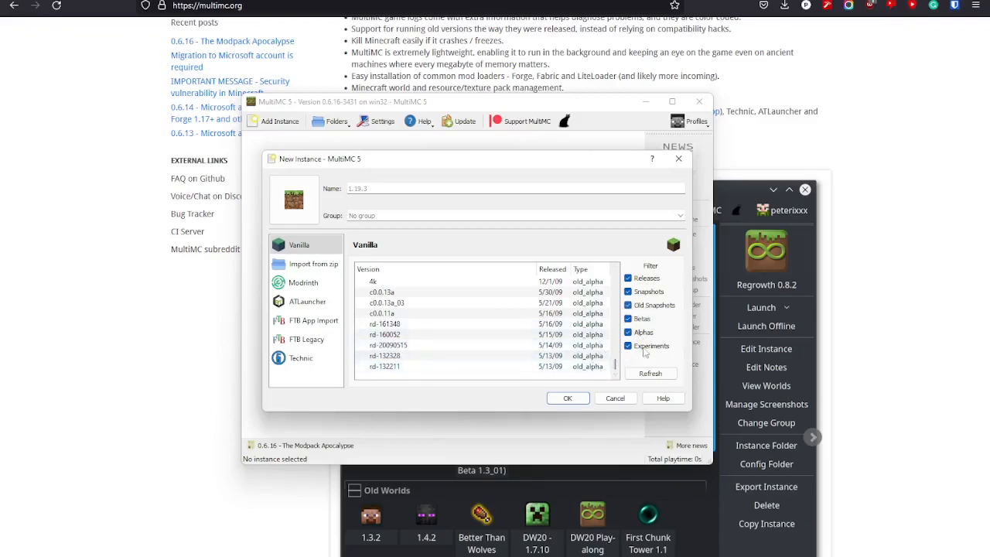
{"action": "left_click", "coordinate": [628, 291]}
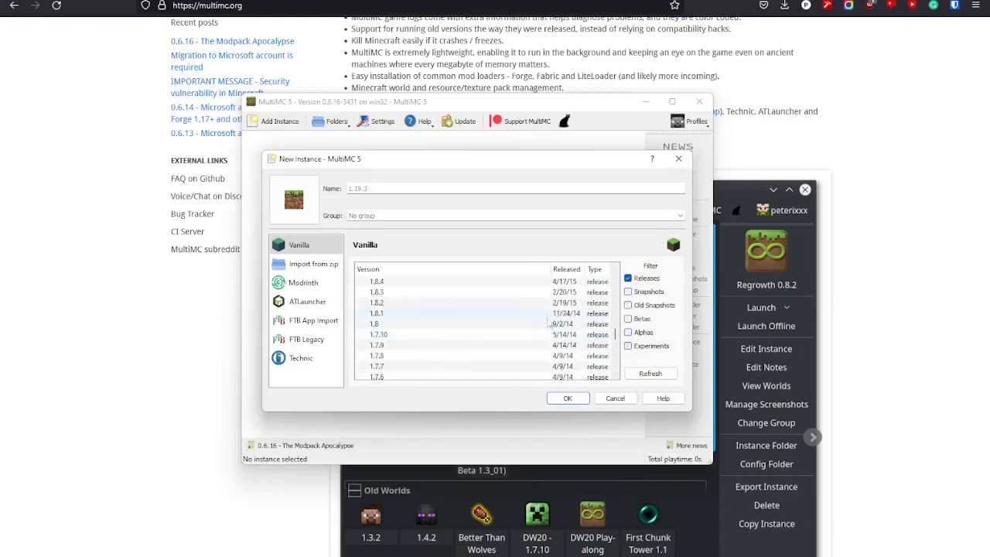
Create the vanilla Minecraft 1.19.3 instance.
{"action": "scroll", "scroll_direction": "up", "scroll_amount": 3}
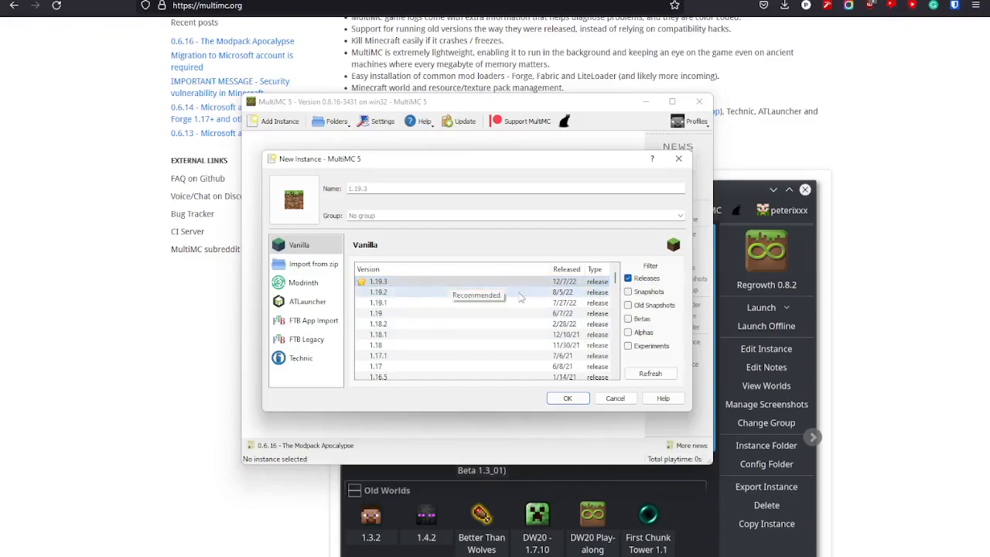
{"action": "mouse_move", "coordinate": [242, 275]}
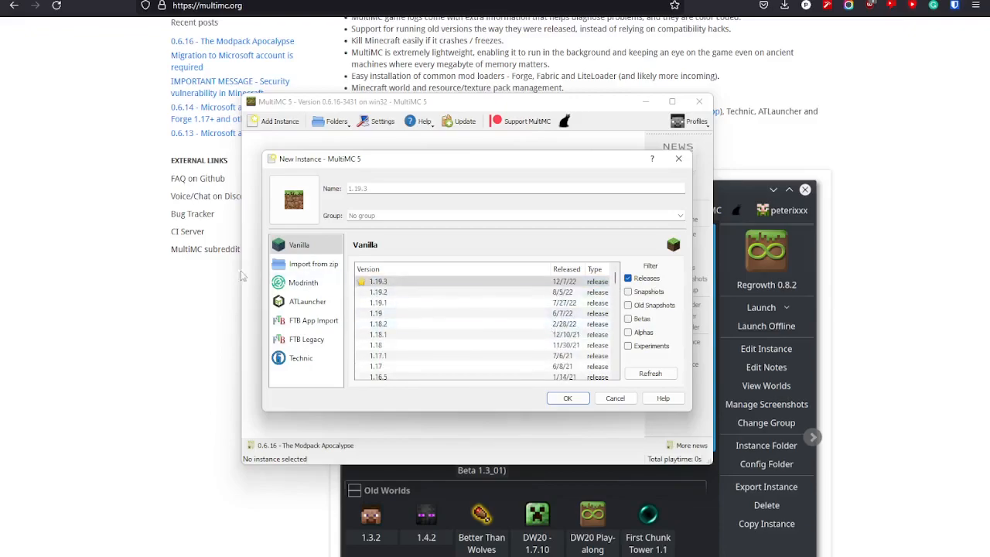
{"action": "scroll", "scroll_direction": "down", "scroll_amount": 3}
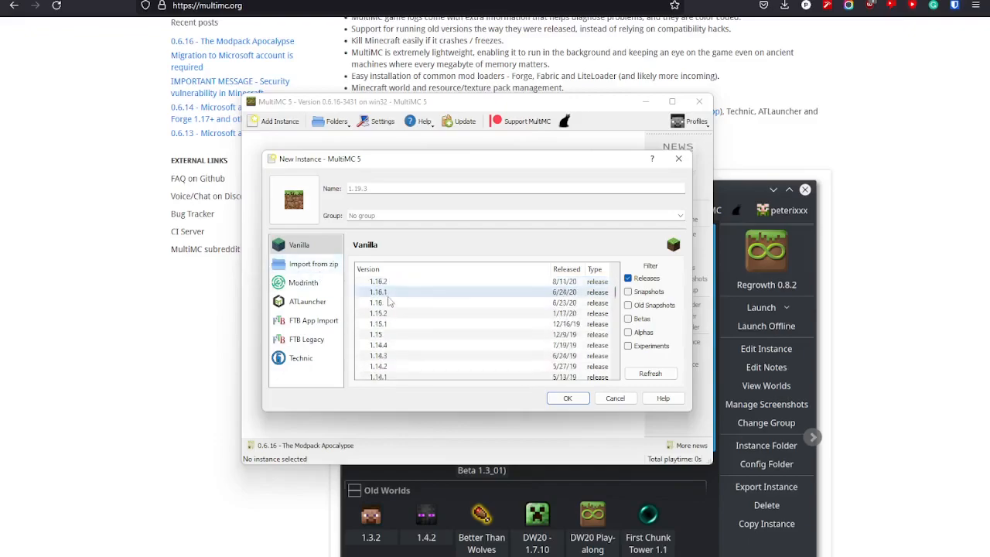
{"action": "scroll", "scroll_direction": "down", "scroll_amount": 3}
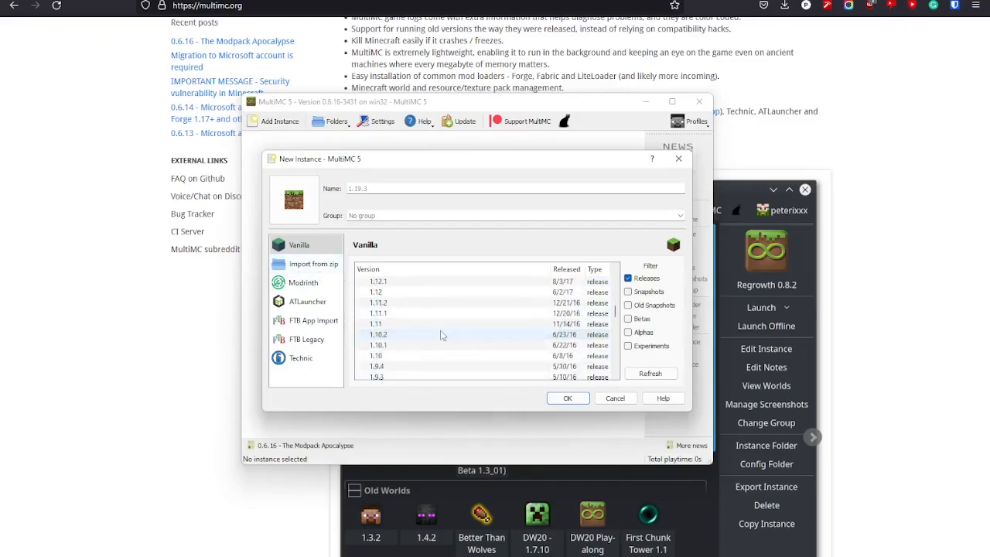
{"action": "left_click", "coordinate": [566, 398]}
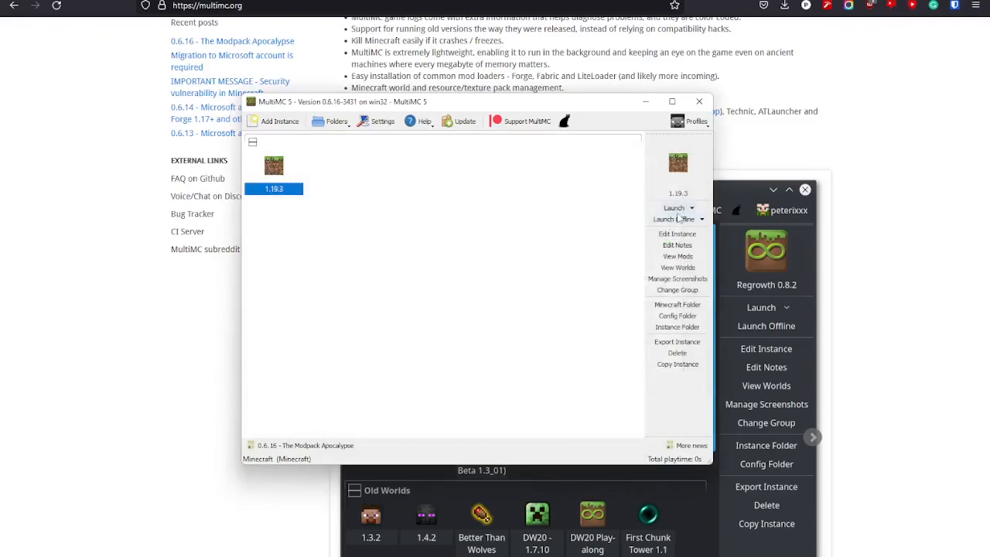
{"action": "mouse_move", "coordinate": [675, 220]}
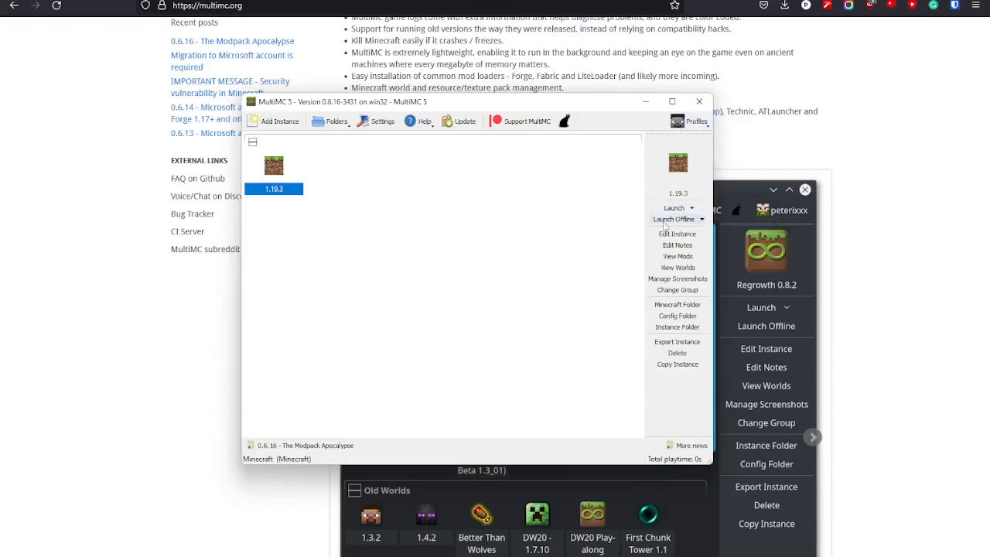
{"action": "mouse_move", "coordinate": [464, 121]}
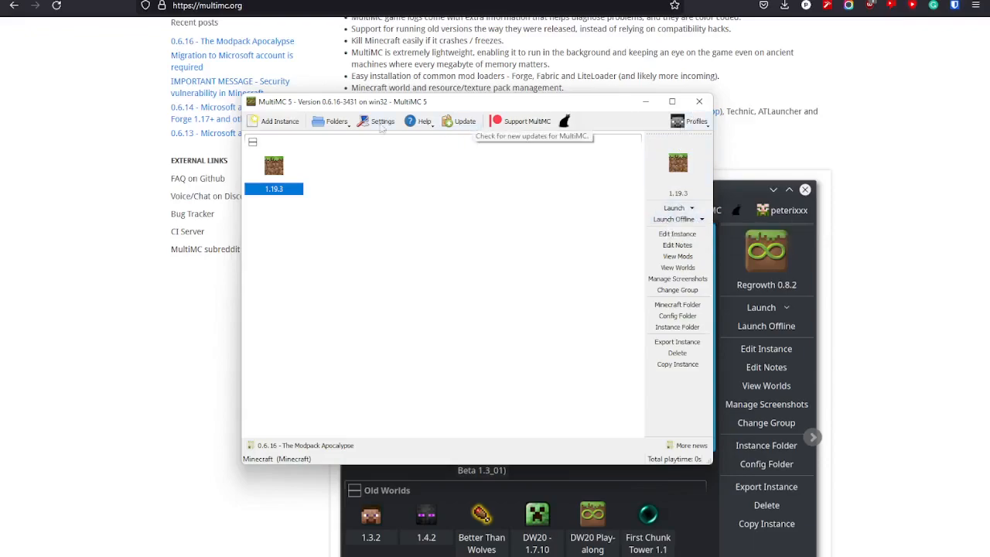
{"action": "mouse_move", "coordinate": [724, 284]}
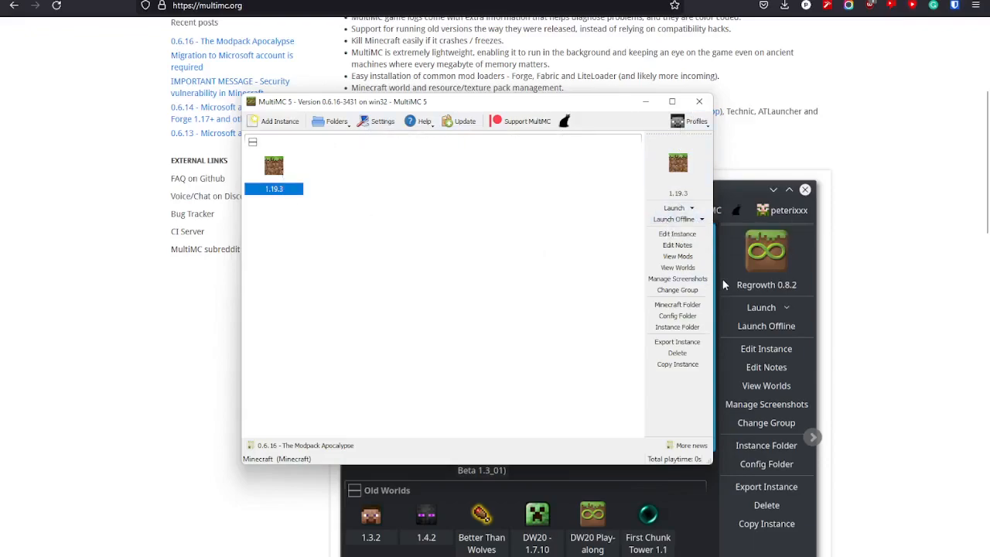
{"action": "mouse_move", "coordinate": [439, 297]}
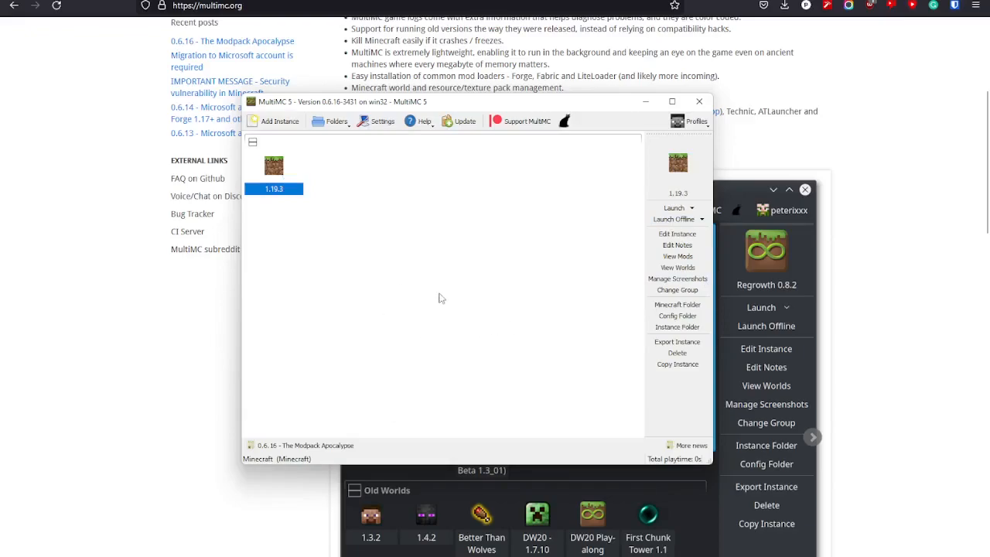
Edit the 1.19.3 instance and begin adding Forge from its Version page.
{"action": "left_click", "coordinate": [678, 234]}
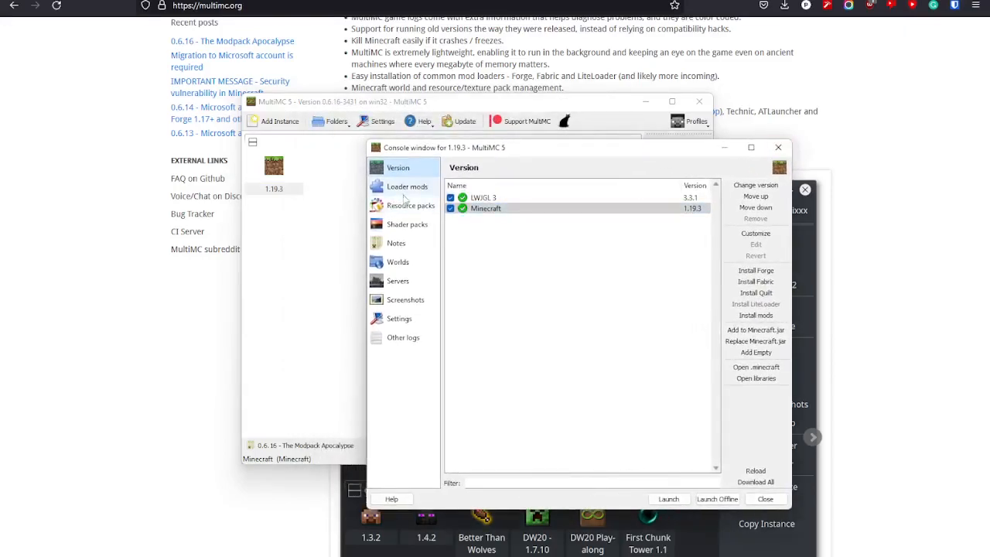
{"action": "mouse_move", "coordinate": [682, 239]}
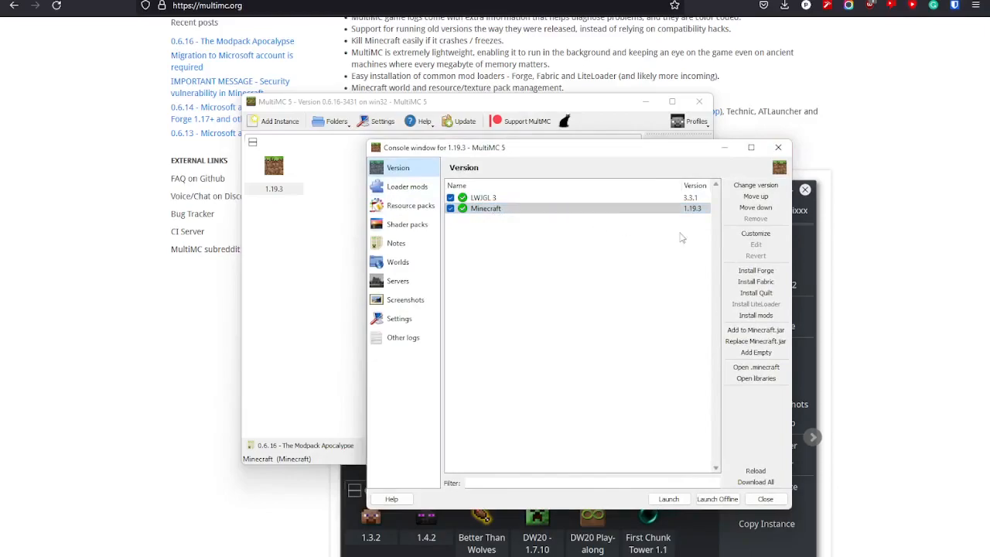
{"action": "mouse_move", "coordinate": [780, 280]}
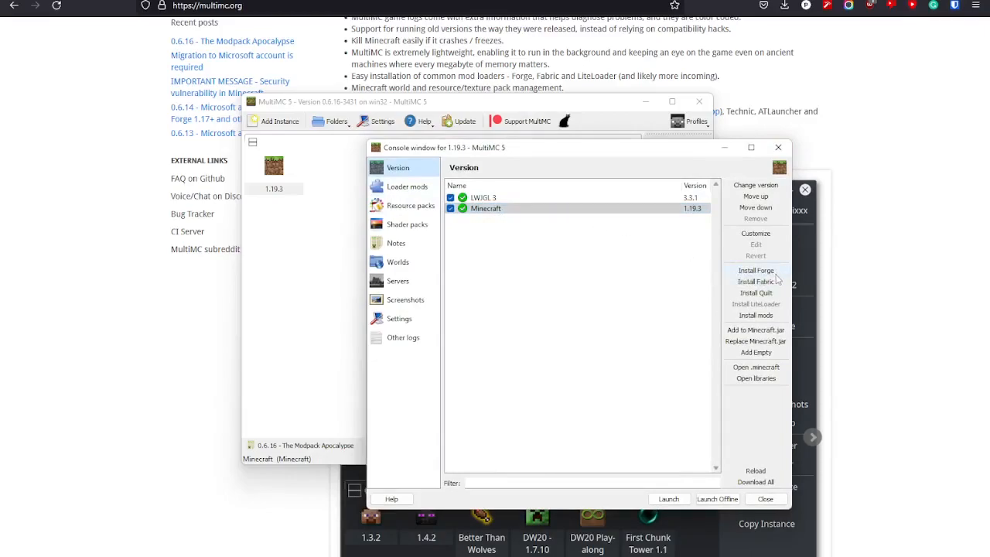
{"action": "left_click", "coordinate": [755, 269]}
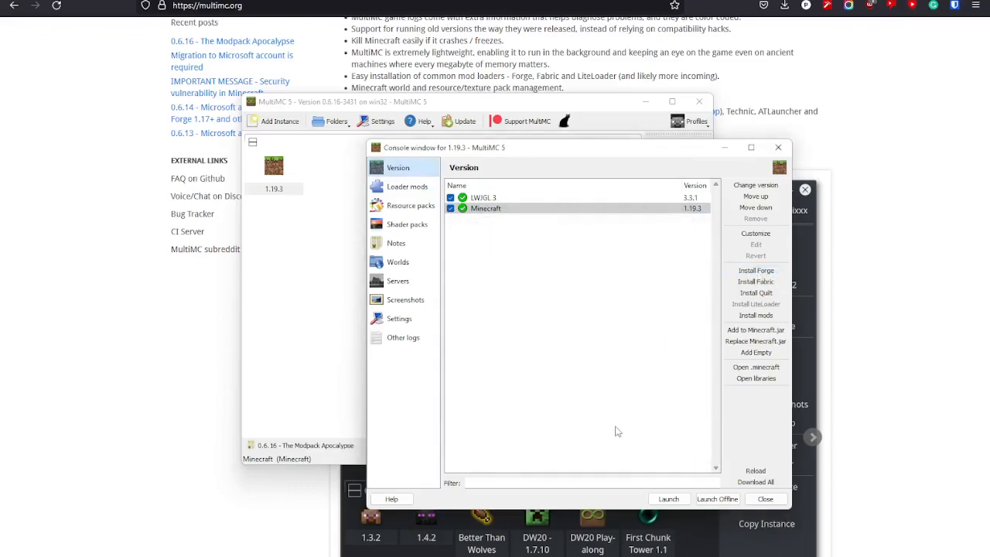
{"action": "mouse_move", "coordinate": [492, 309]}
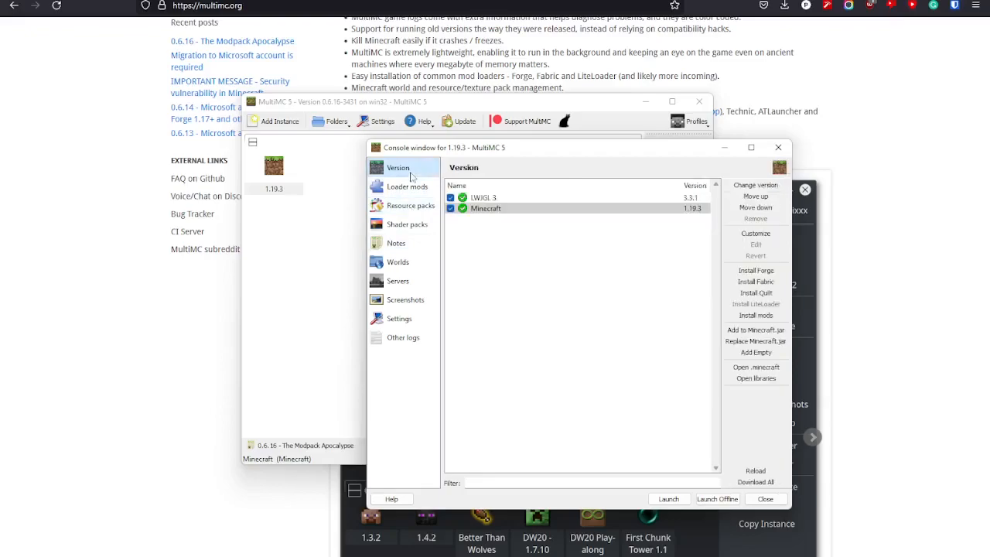
Install Forge 44.0.37 into the 1.19.3 instance.
{"action": "left_click", "coordinate": [755, 269]}
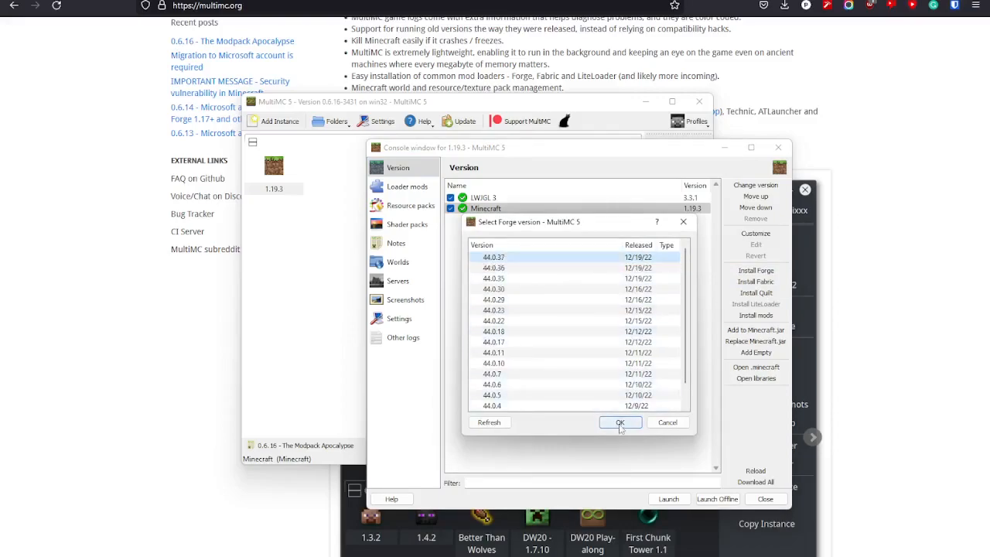
{"action": "left_click", "coordinate": [619, 421]}
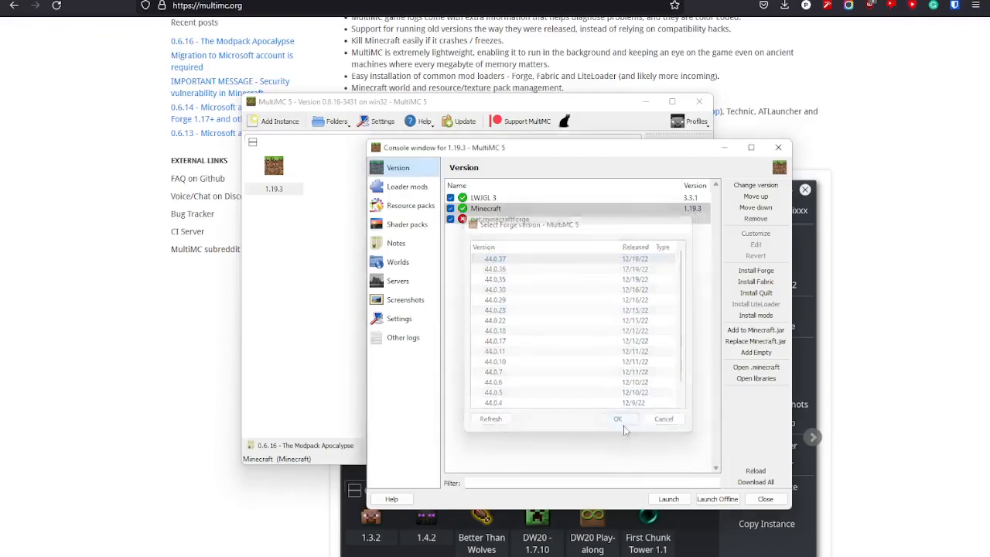
Install Fabric Loader 0.14.12, then view the instance's empty Loader mods list.
{"action": "left_click", "coordinate": [617, 418]}
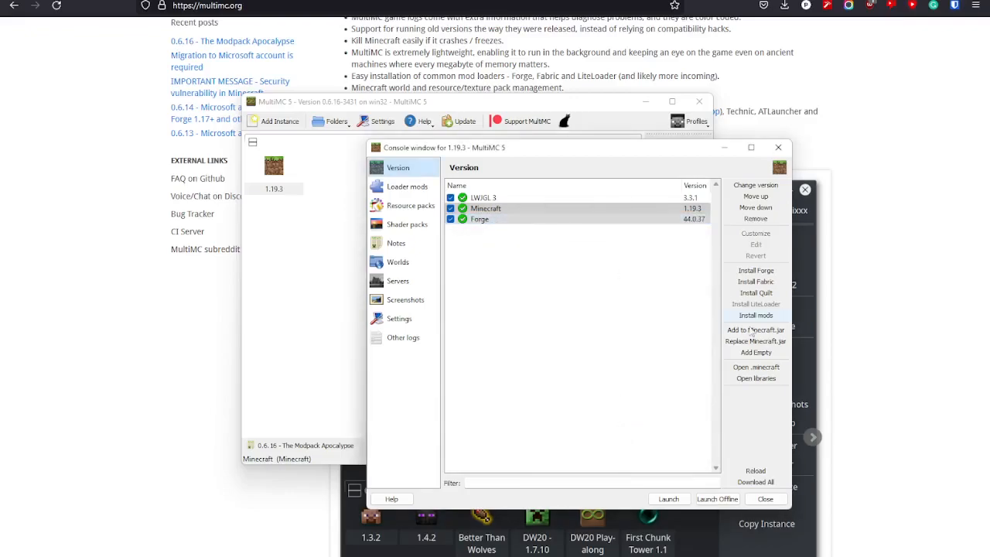
{"action": "left_click", "coordinate": [755, 282]}
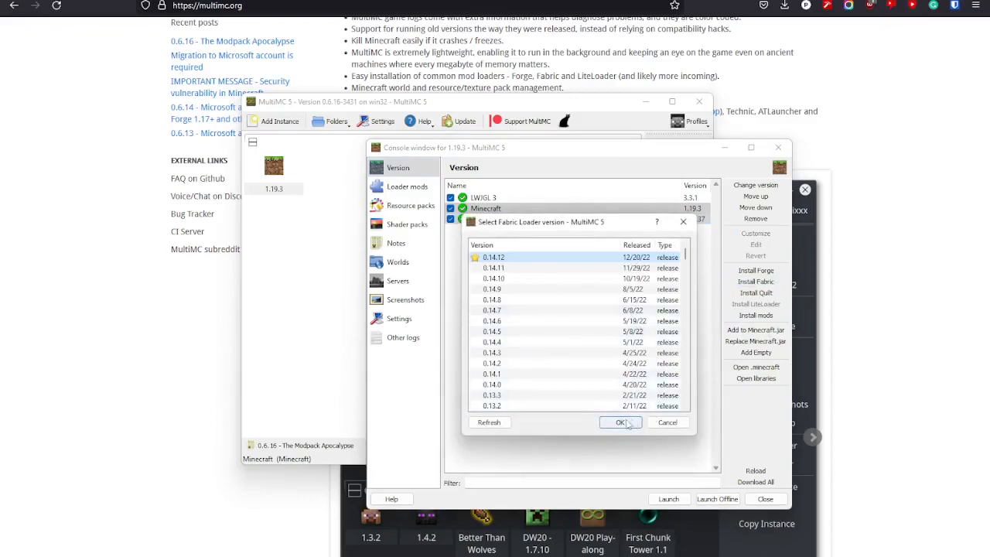
{"action": "left_click", "coordinate": [619, 421]}
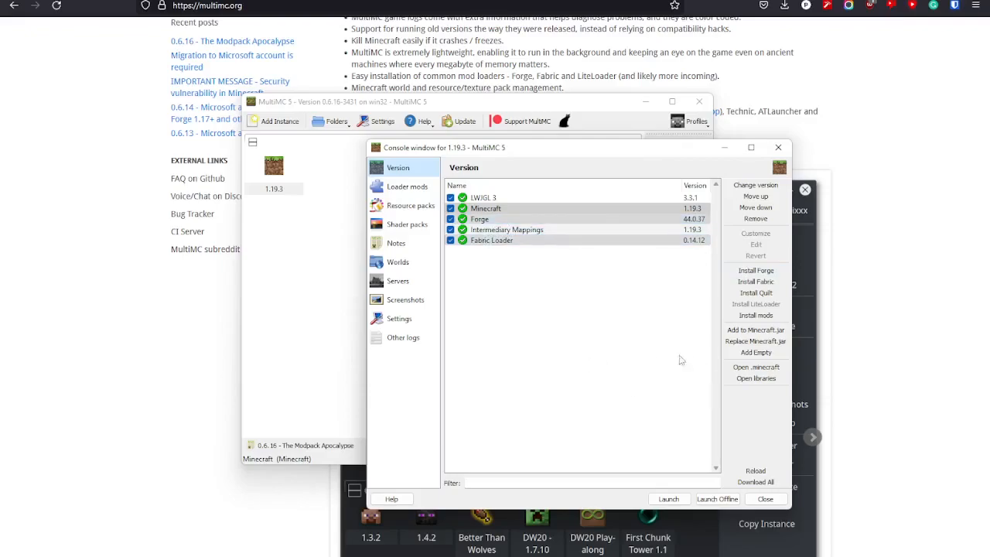
{"action": "mouse_move", "coordinate": [668, 359]}
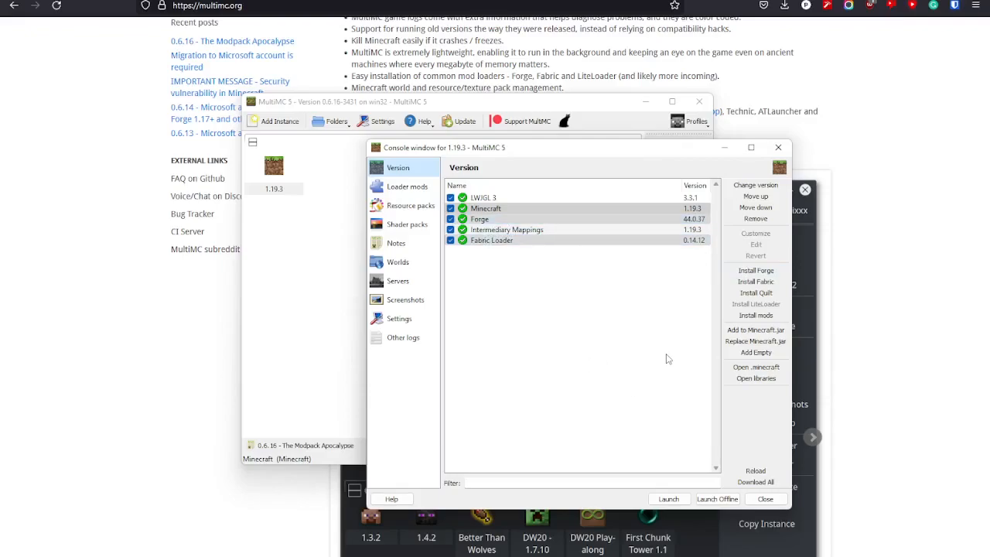
{"action": "mouse_move", "coordinate": [526, 278]}
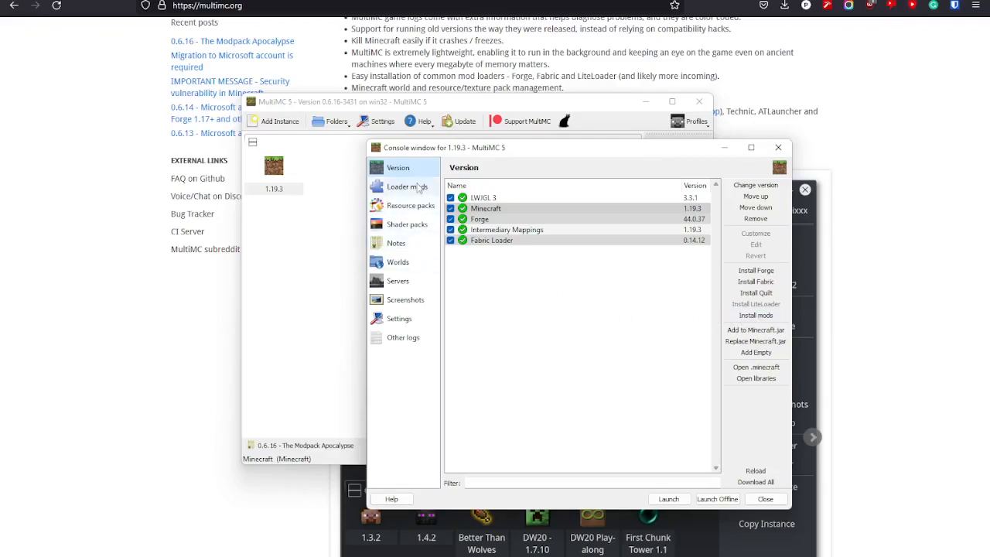
{"action": "left_click", "coordinate": [407, 186]}
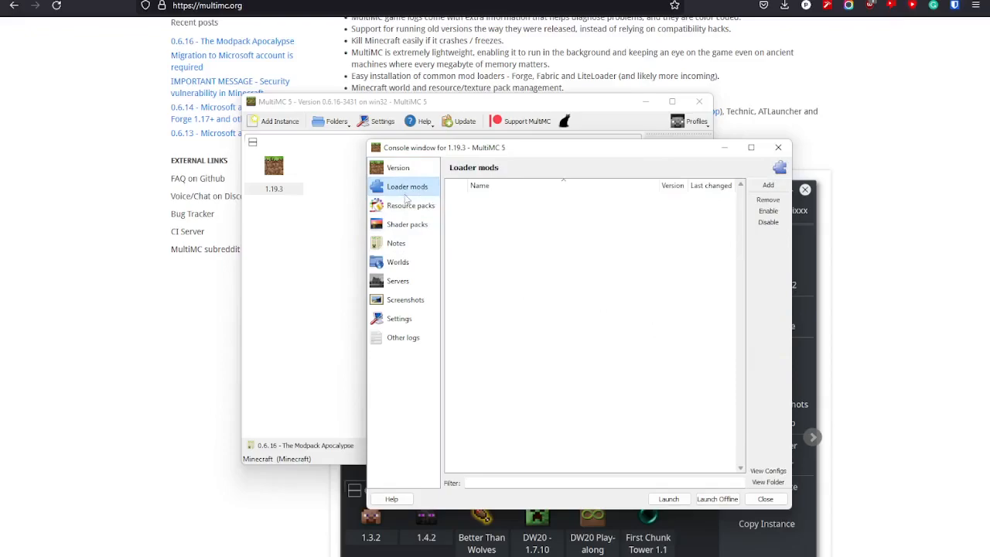
{"action": "mouse_move", "coordinate": [658, 130]}
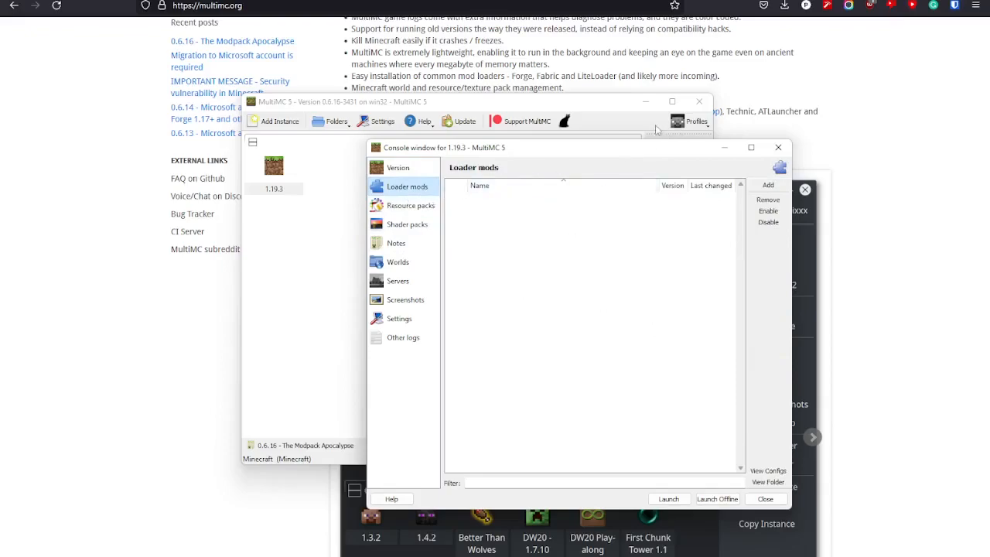
{"action": "mouse_move", "coordinate": [520, 328]}
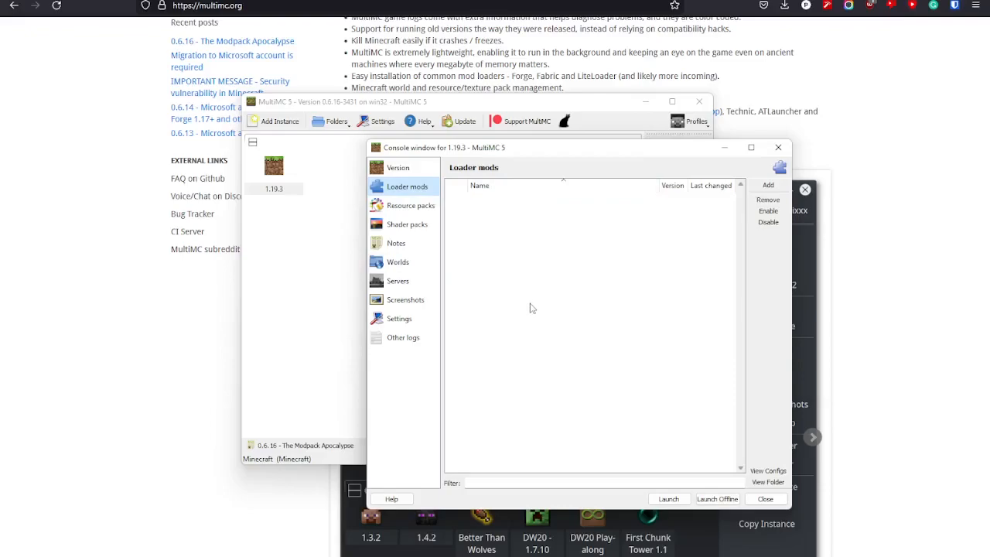
{"action": "mouse_move", "coordinate": [514, 242]}
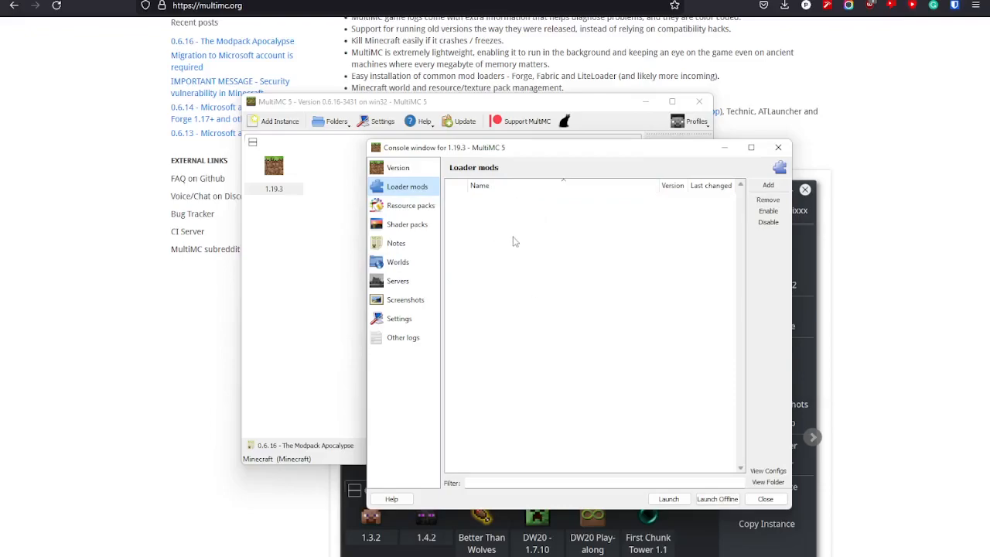
{"action": "mouse_move", "coordinate": [546, 237]}
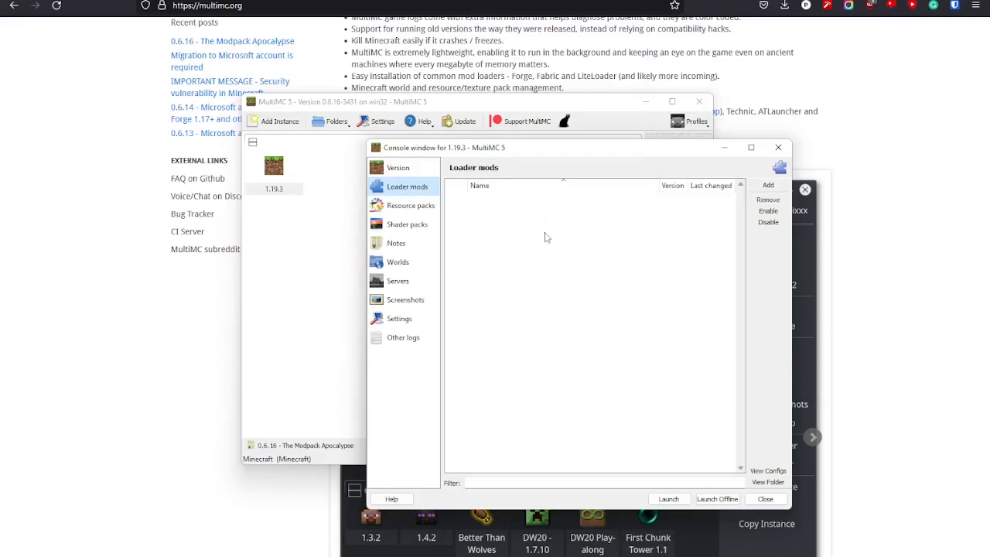
{"action": "mouse_move", "coordinate": [591, 248]}
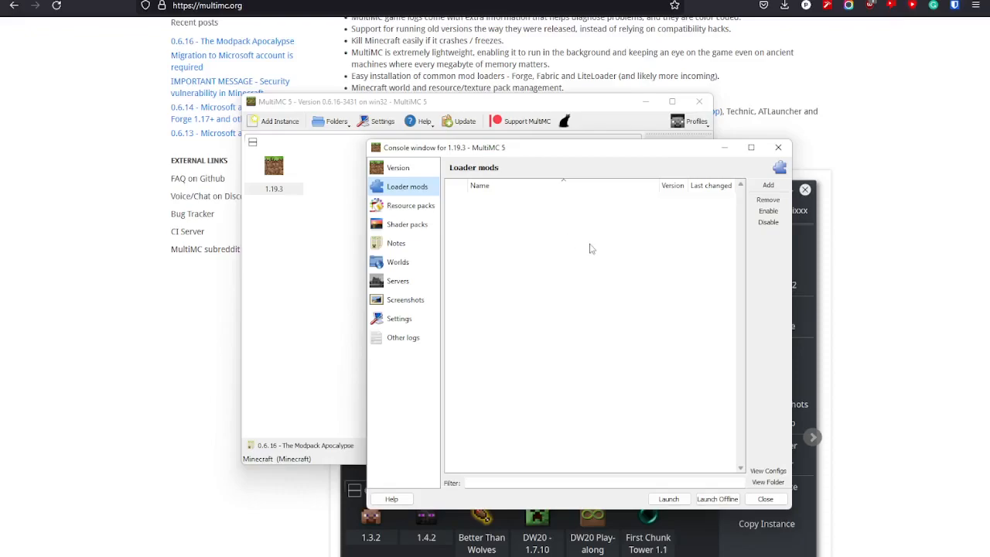
{"action": "mouse_move", "coordinate": [517, 442]}
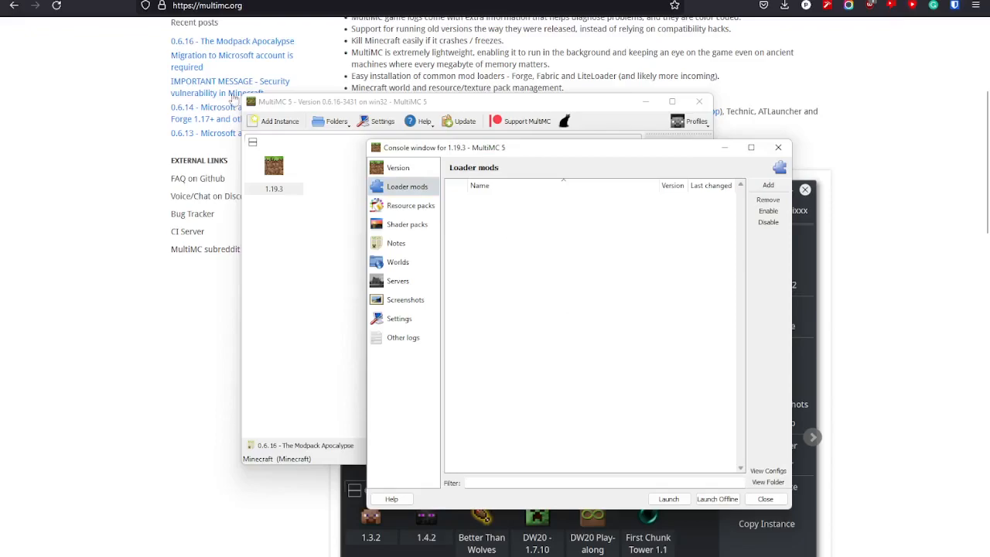
{"action": "mouse_move", "coordinate": [711, 317]}
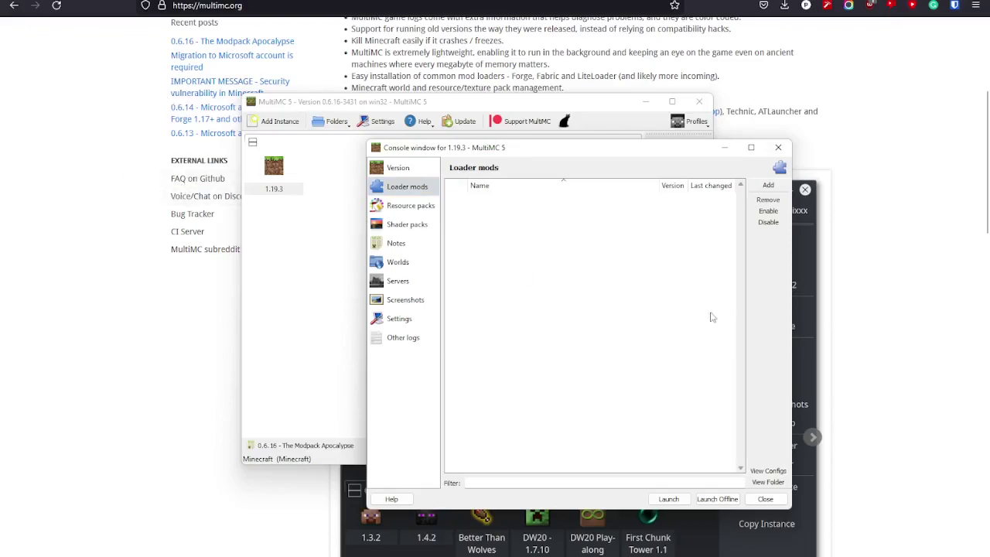
{"action": "mouse_move", "coordinate": [414, 167]}
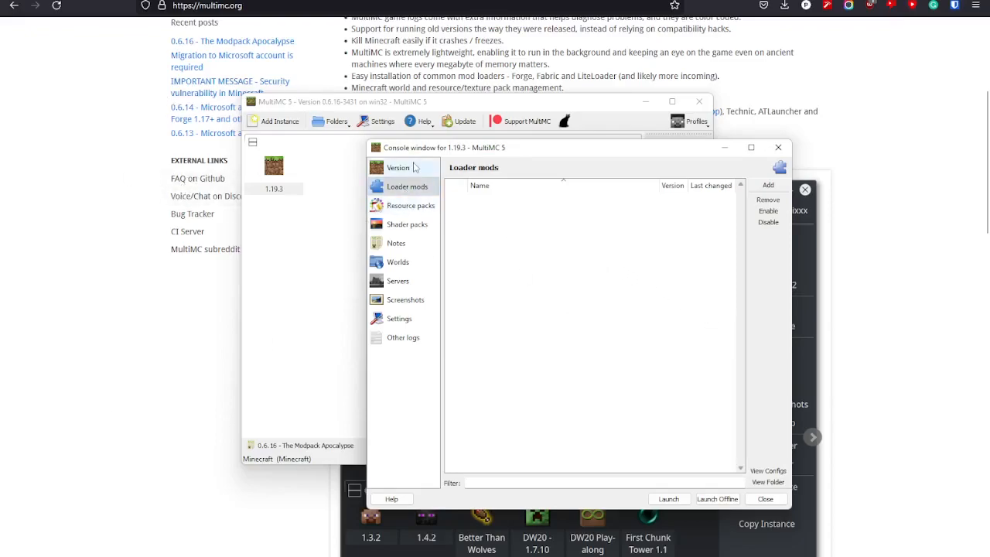
Back on the Version page, install Quilt Loader 0.17.8 alongside Forge and Fabric.
{"action": "left_click", "coordinate": [398, 167]}
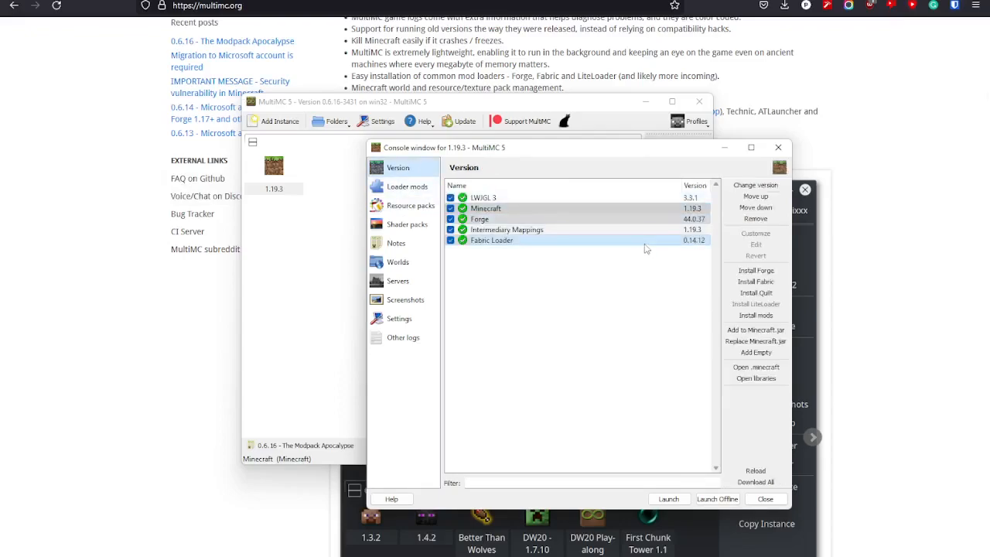
{"action": "left_click", "coordinate": [479, 219]}
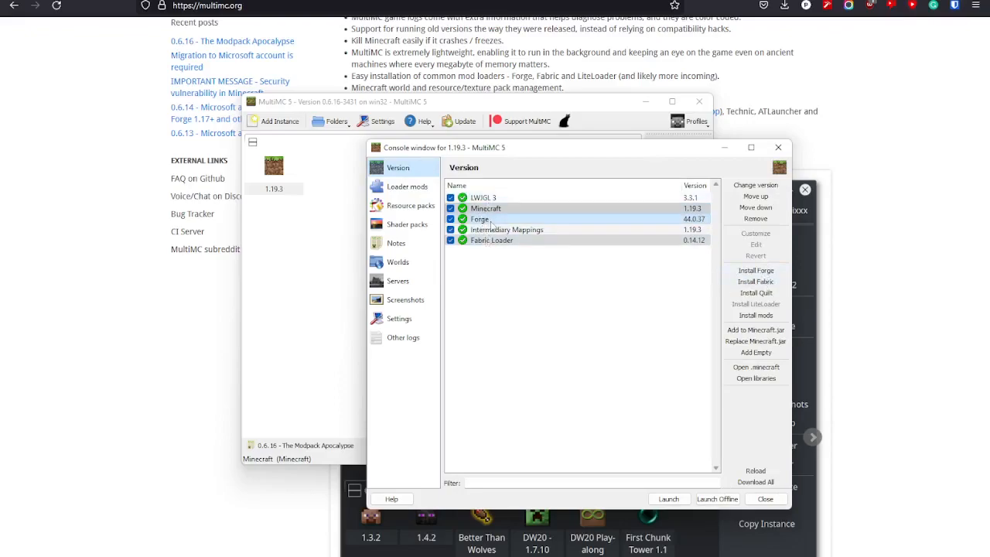
{"action": "mouse_move", "coordinate": [753, 269]}
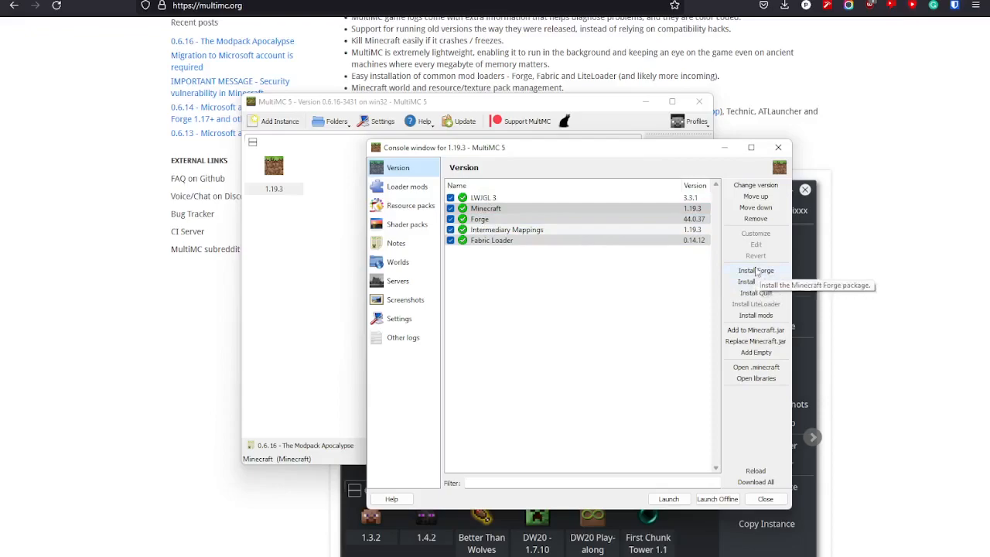
{"action": "mouse_move", "coordinate": [690, 416]}
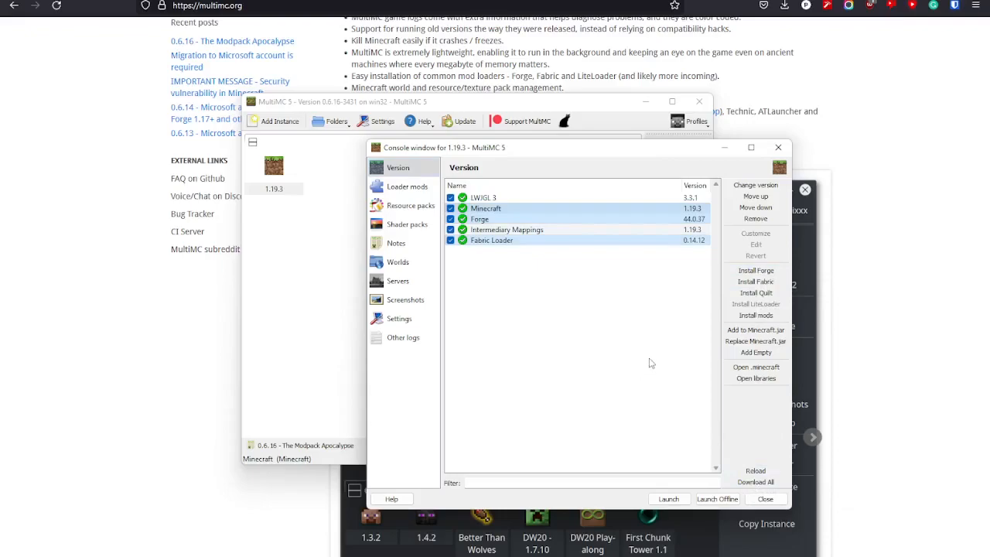
{"action": "mouse_move", "coordinate": [603, 289]}
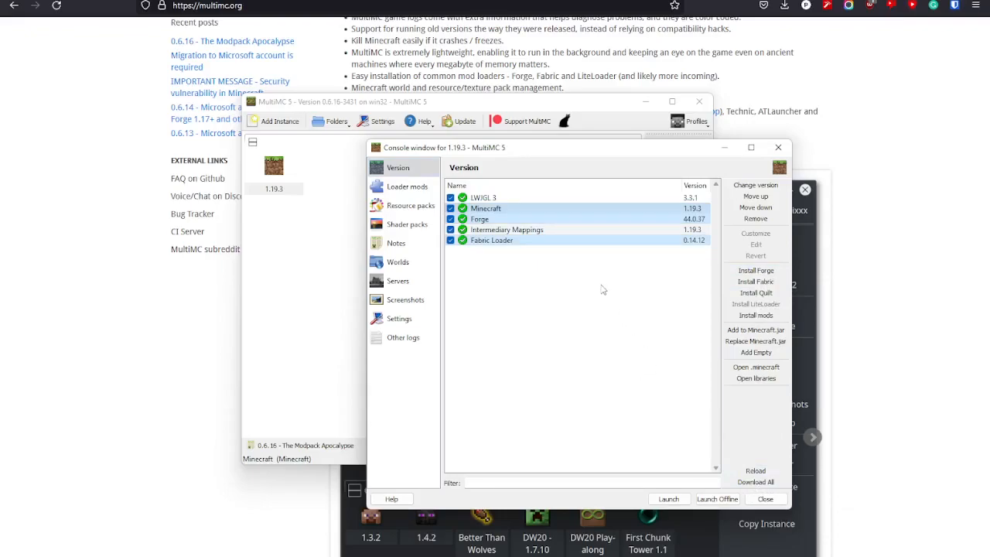
{"action": "mouse_move", "coordinate": [755, 292]}
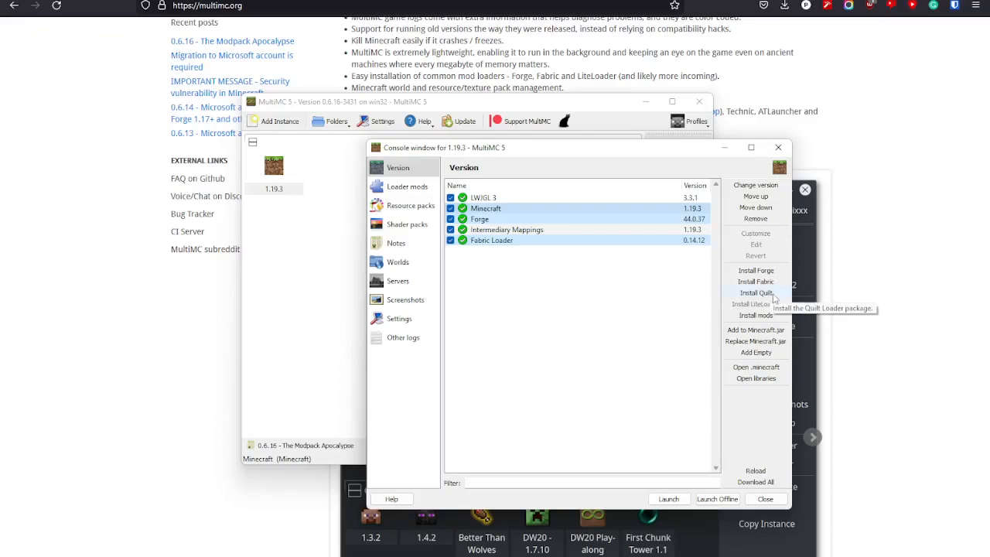
{"action": "left_click", "coordinate": [755, 292]}
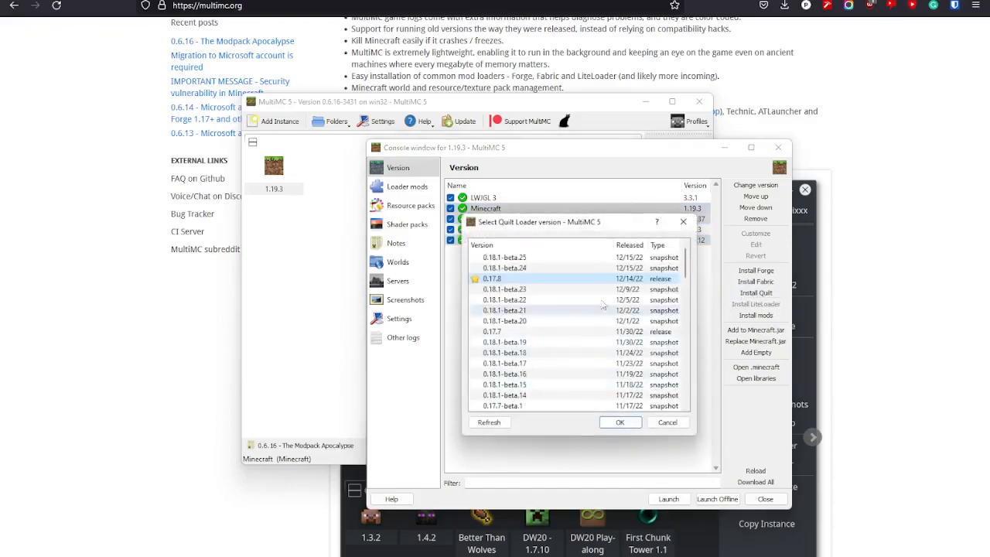
{"action": "left_click", "coordinate": [619, 421]}
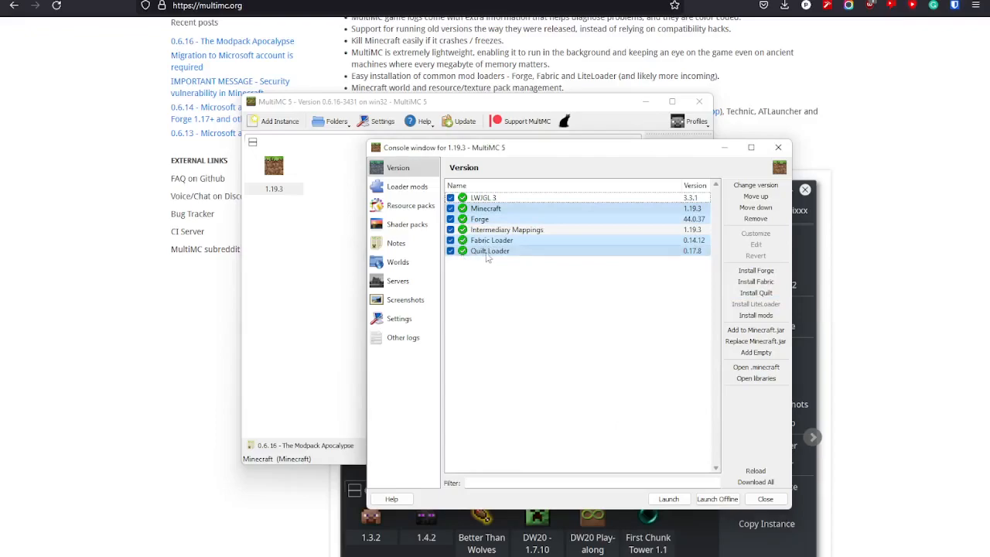
{"action": "mouse_move", "coordinate": [653, 424]}
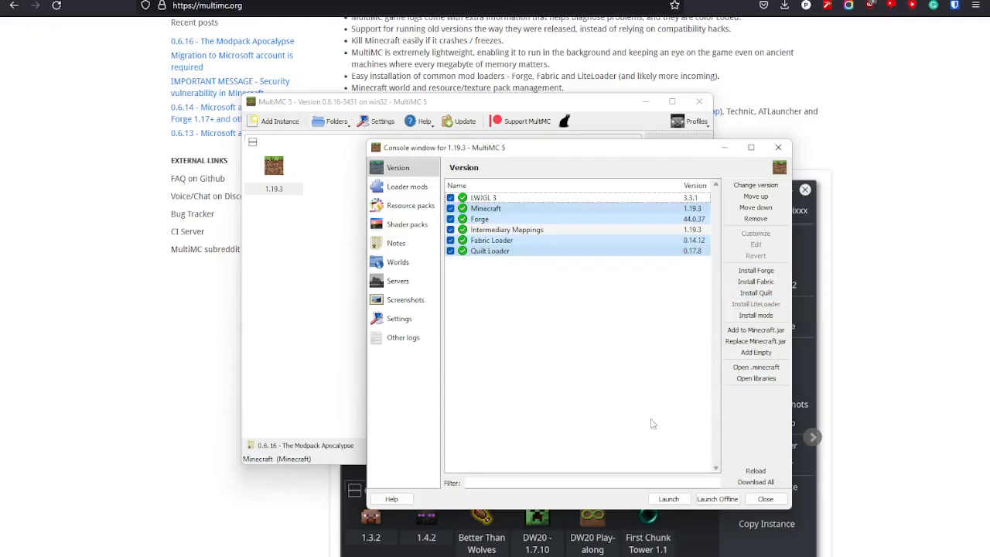
{"action": "mouse_move", "coordinate": [407, 186]}
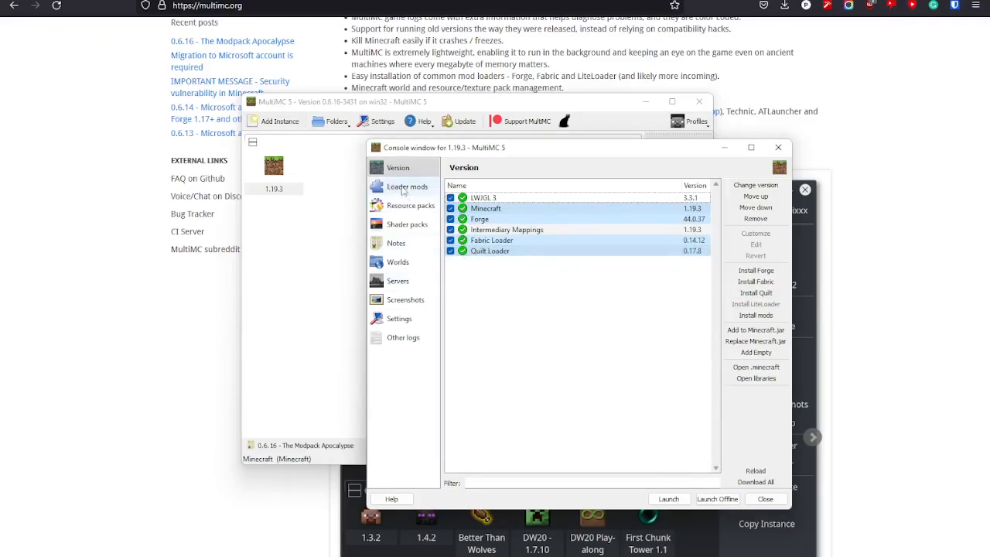
Look through the instance's loader mods, resource packs, shader packs, version and worlds pages, ending on Worlds.
{"action": "left_click", "coordinate": [407, 224]}
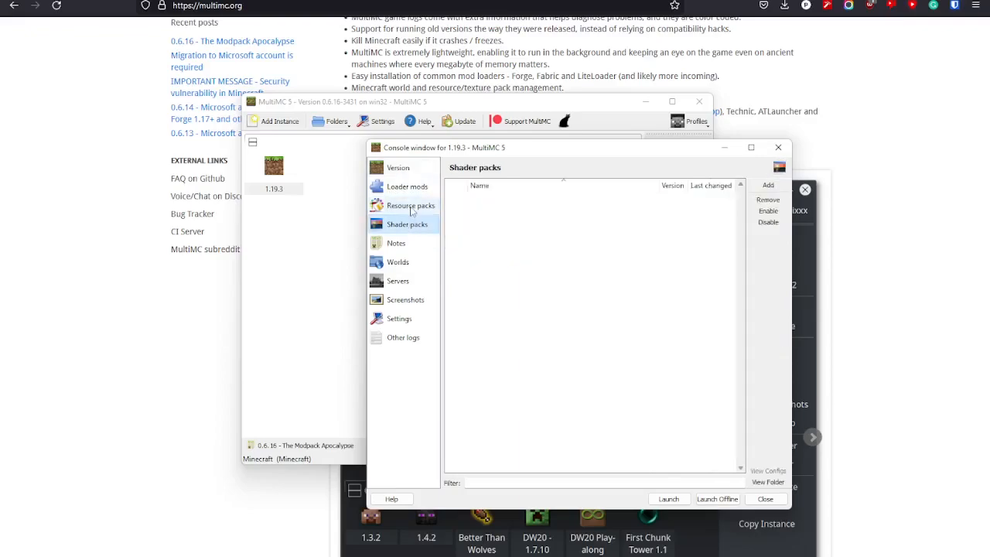
{"action": "left_click", "coordinate": [407, 186]}
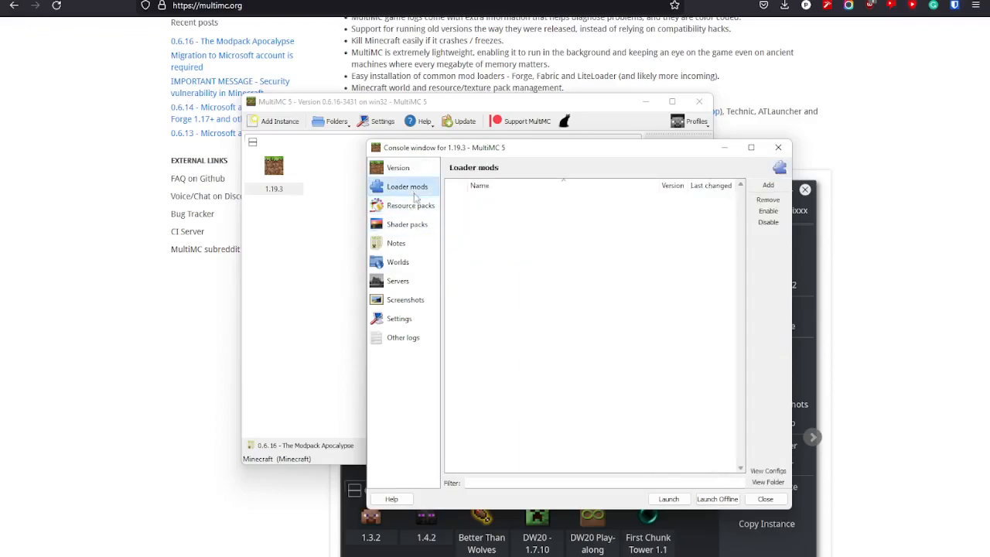
{"action": "left_click", "coordinate": [412, 205]}
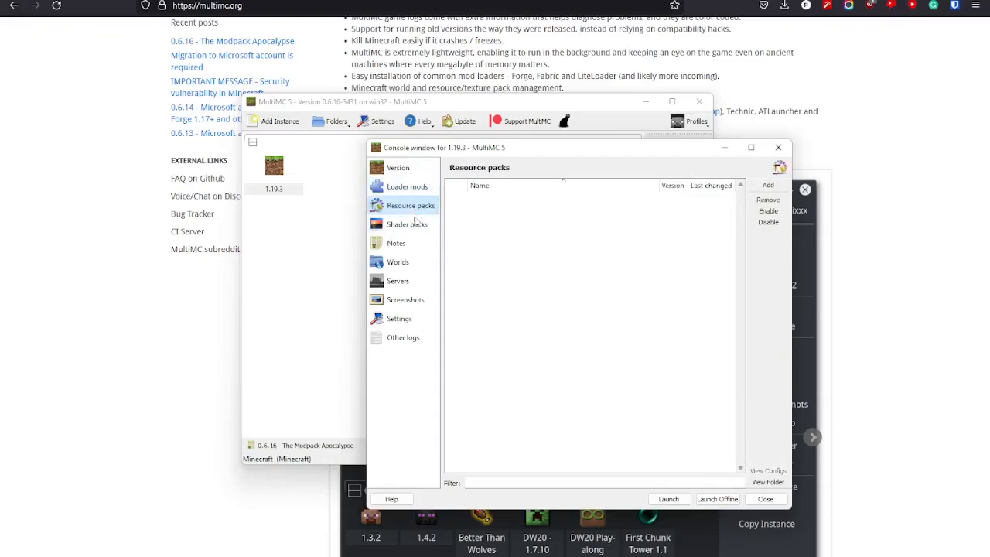
{"action": "left_click", "coordinate": [408, 224]}
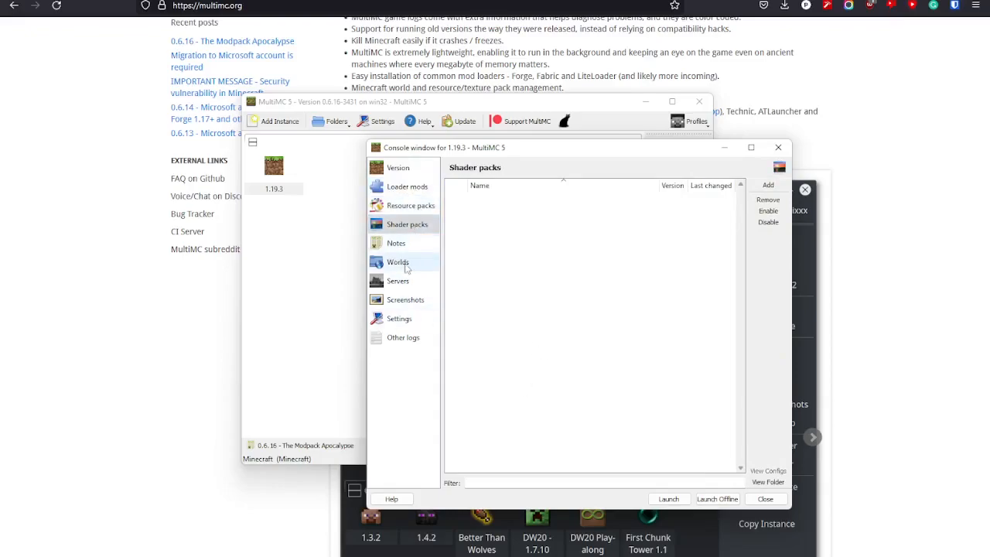
{"action": "left_click", "coordinate": [397, 262]}
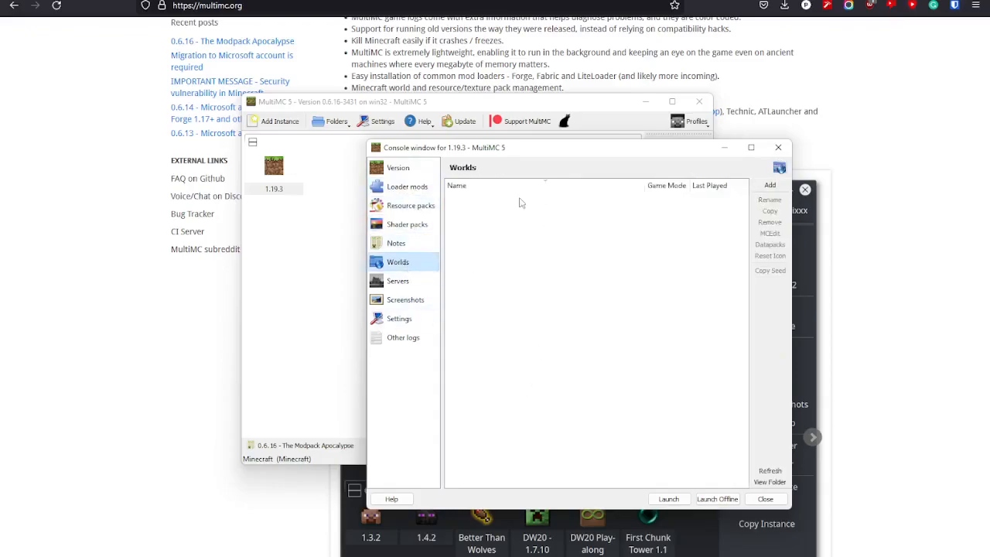
{"action": "mouse_move", "coordinate": [411, 247]}
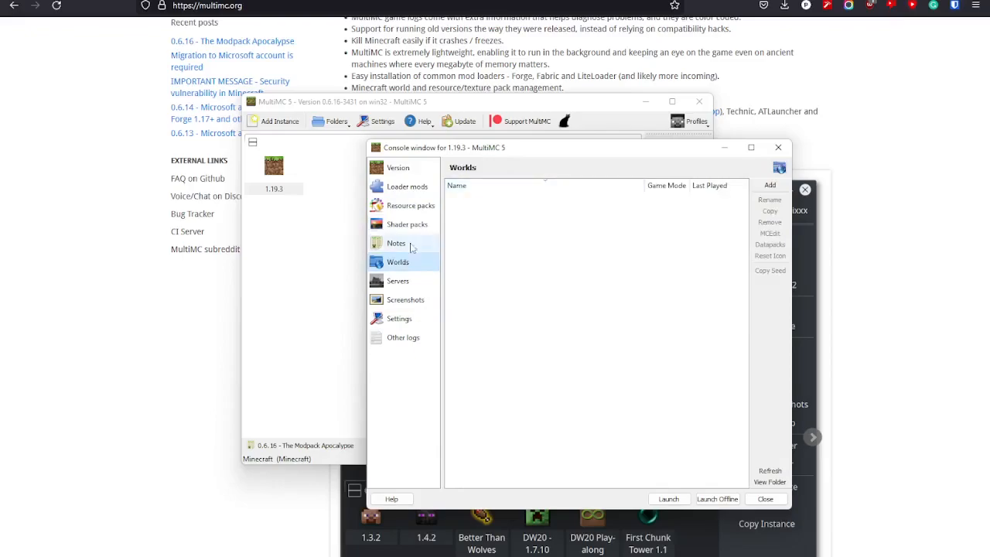
{"action": "left_click", "coordinate": [397, 168]}
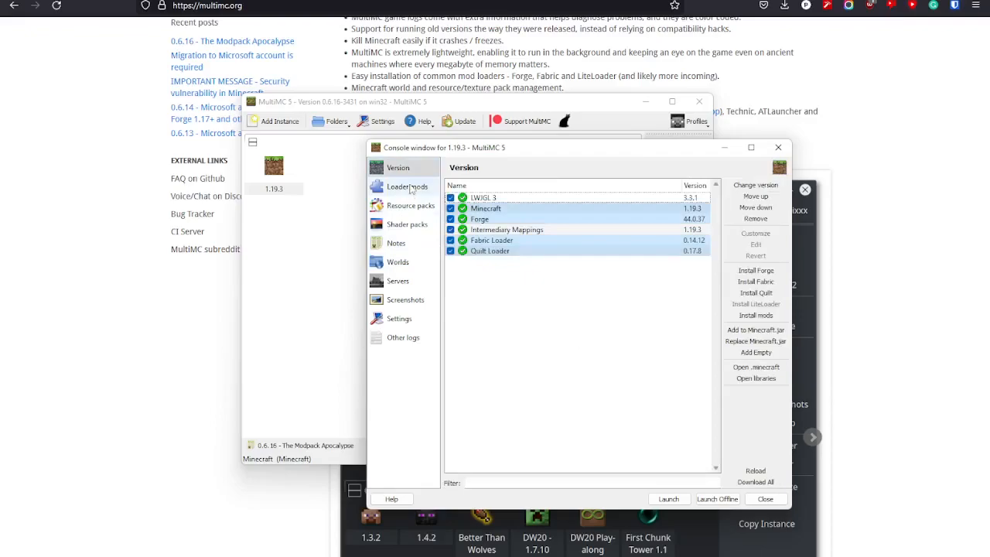
{"action": "left_click", "coordinate": [399, 261]}
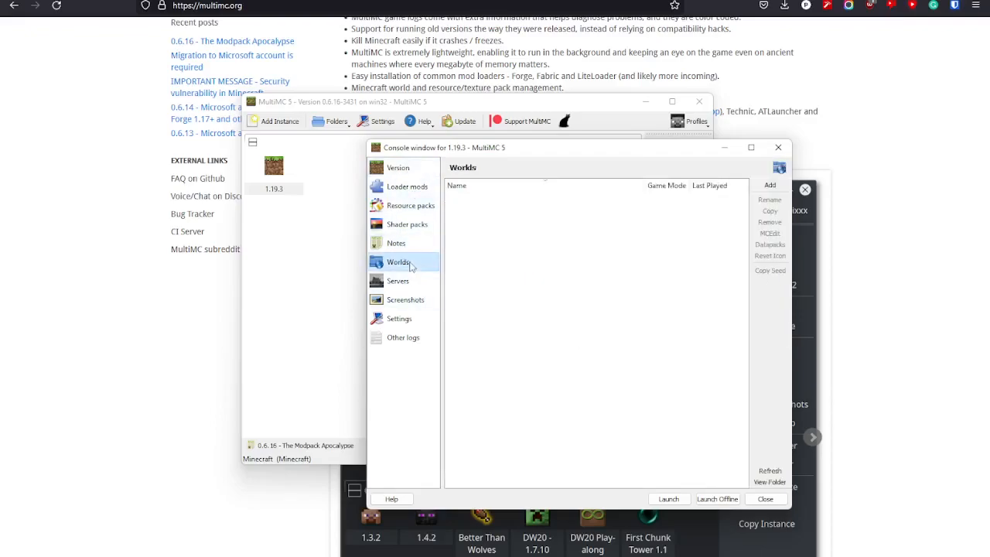
{"action": "mouse_move", "coordinate": [664, 344]}
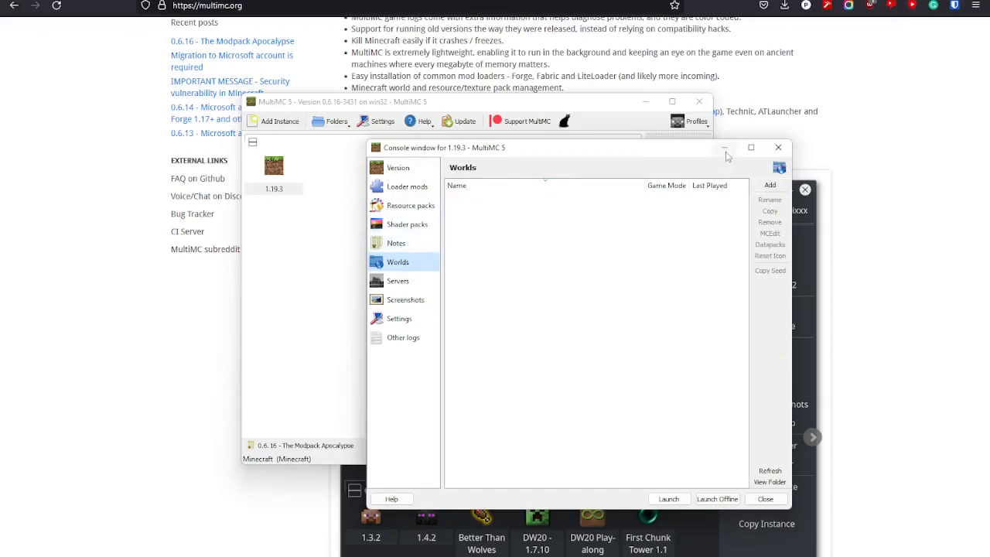
{"action": "mouse_move", "coordinate": [724, 149]}
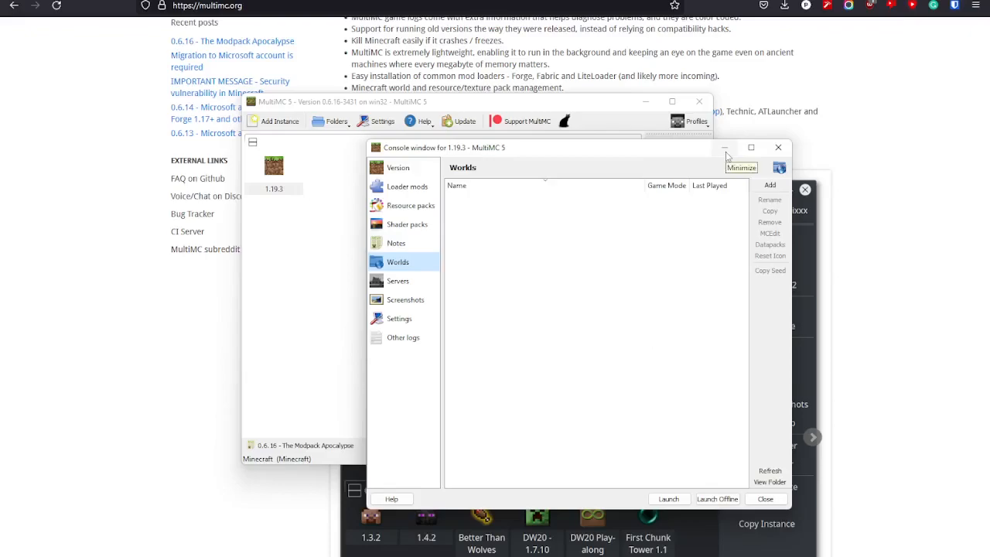
Create a second vanilla 1.19.3 instance and rename it 'mods' beside the original.
{"action": "left_click", "coordinate": [407, 186]}
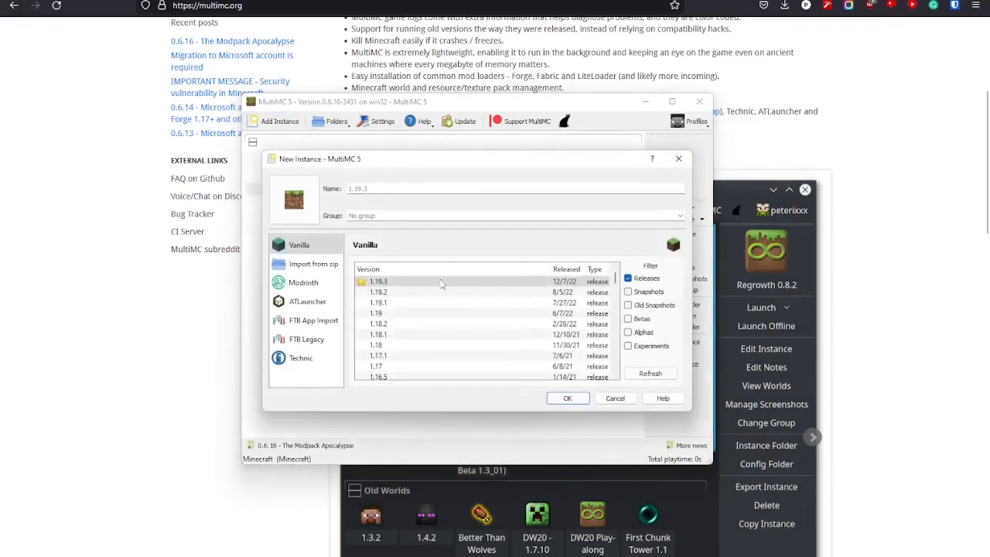
{"action": "left_click", "coordinate": [566, 398]}
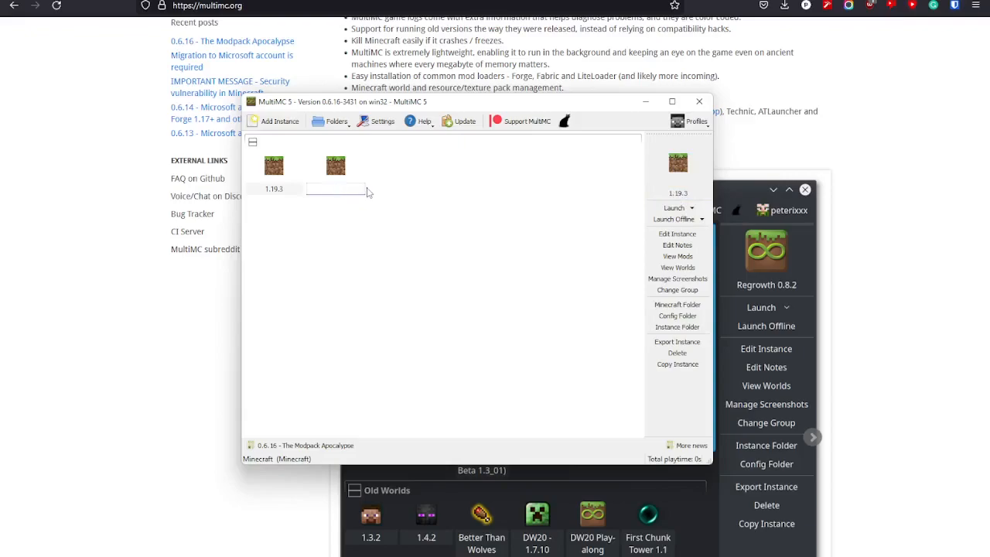
{"action": "type", "text": "mods"}
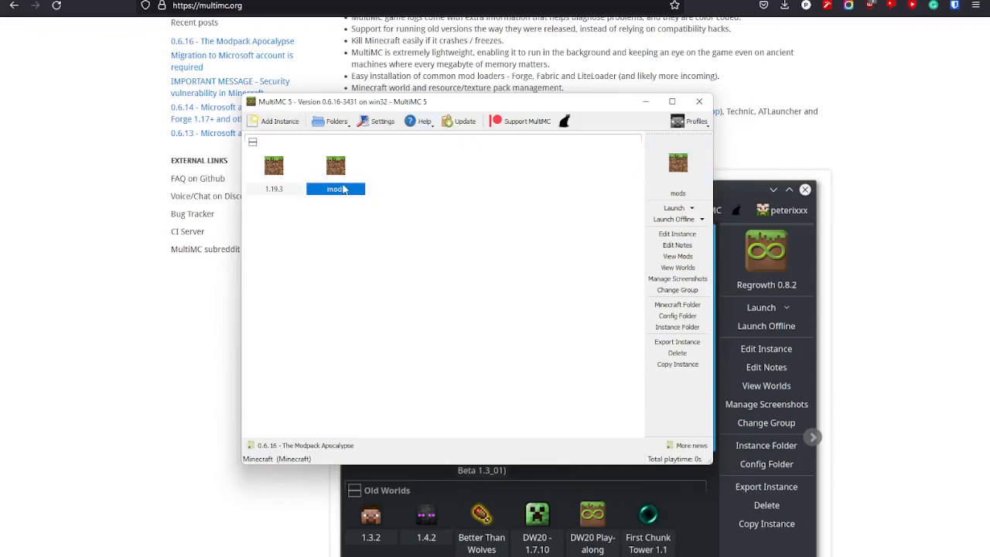
{"action": "left_click", "coordinate": [274, 165]}
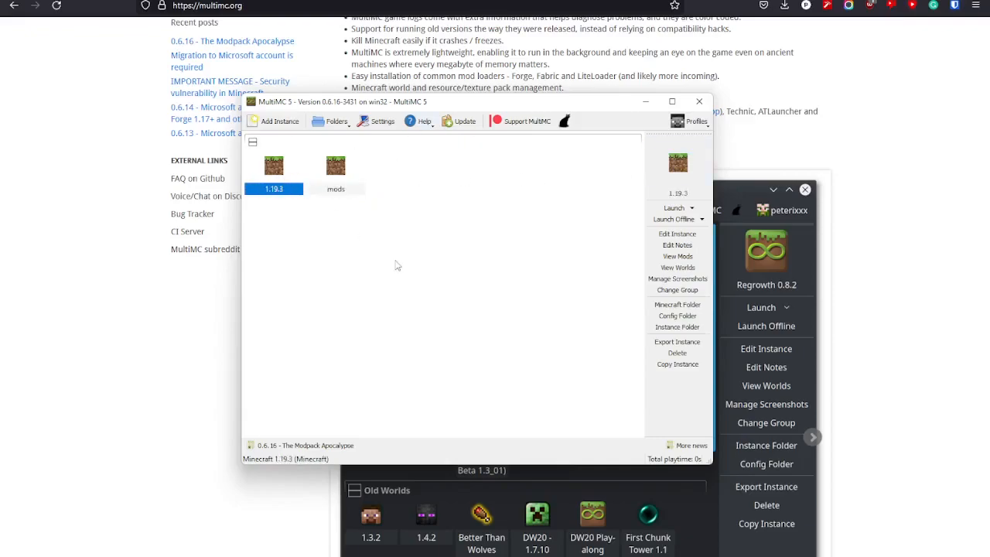
{"action": "left_click", "coordinate": [334, 164]}
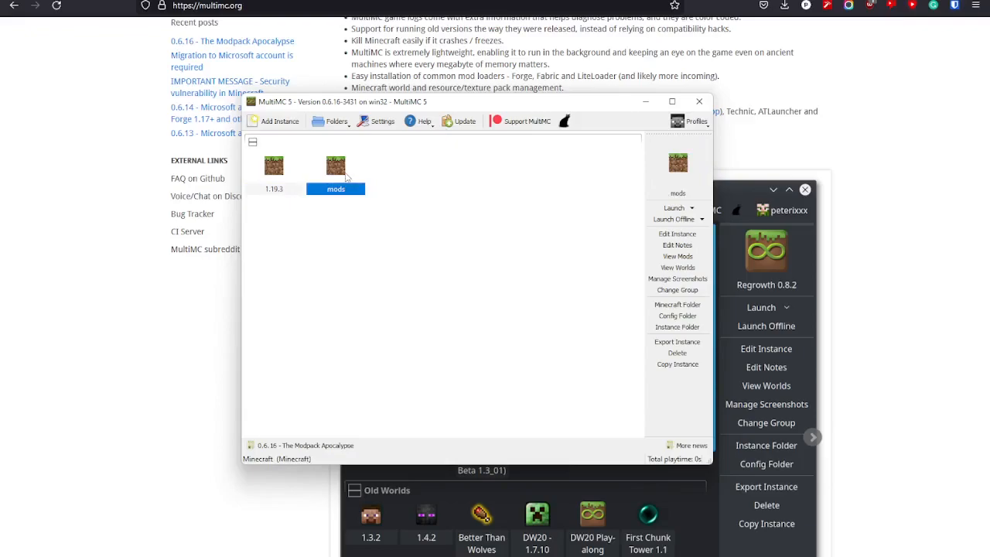
{"action": "mouse_move", "coordinate": [373, 224]}
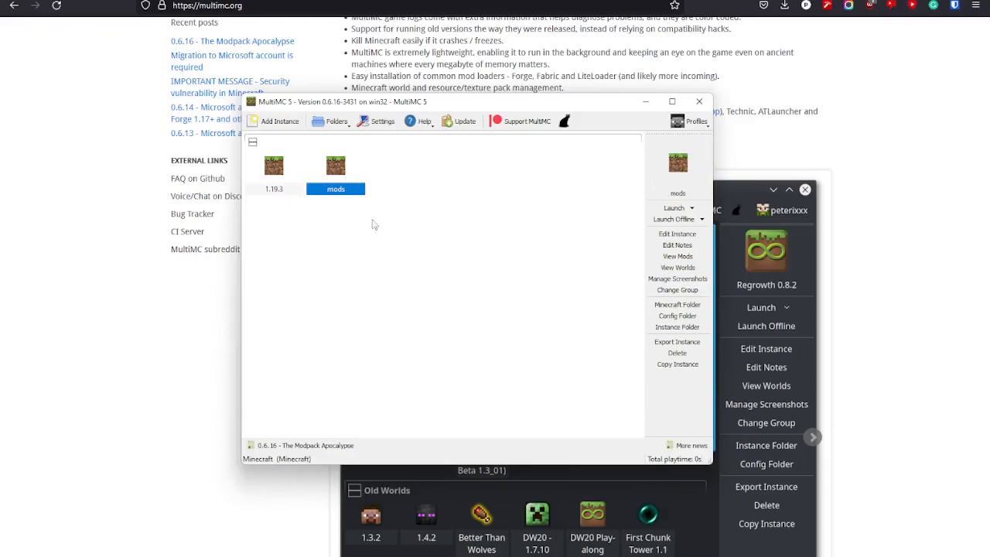
{"action": "mouse_move", "coordinate": [386, 253]}
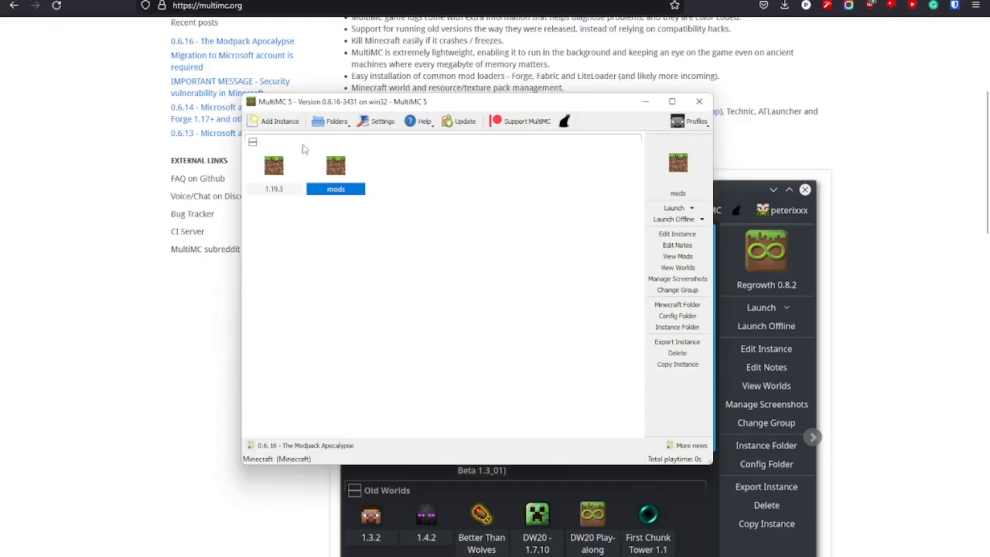
{"action": "mouse_move", "coordinate": [364, 195]}
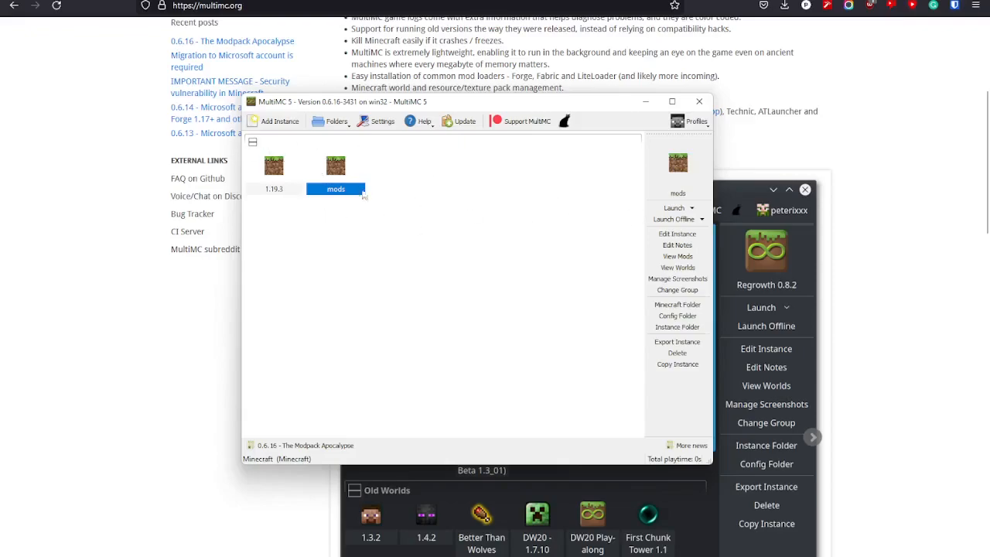
{"action": "mouse_move", "coordinate": [480, 232]}
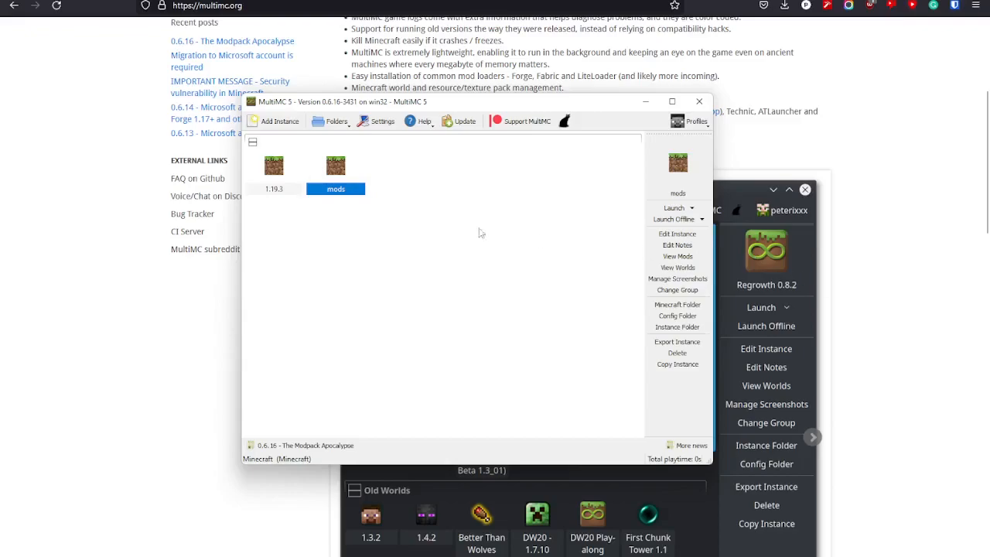
{"action": "mouse_move", "coordinate": [465, 200]}
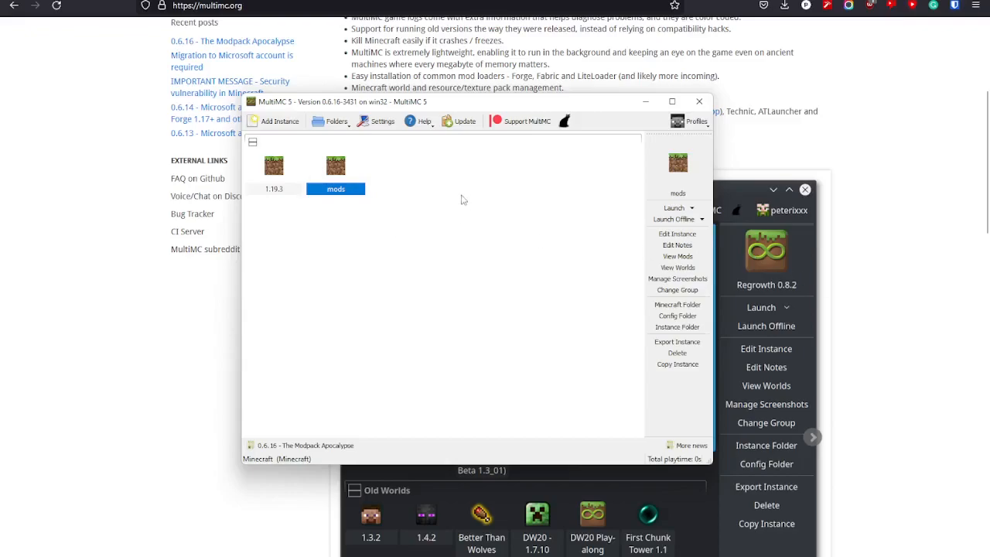
{"action": "mouse_move", "coordinate": [608, 126]}
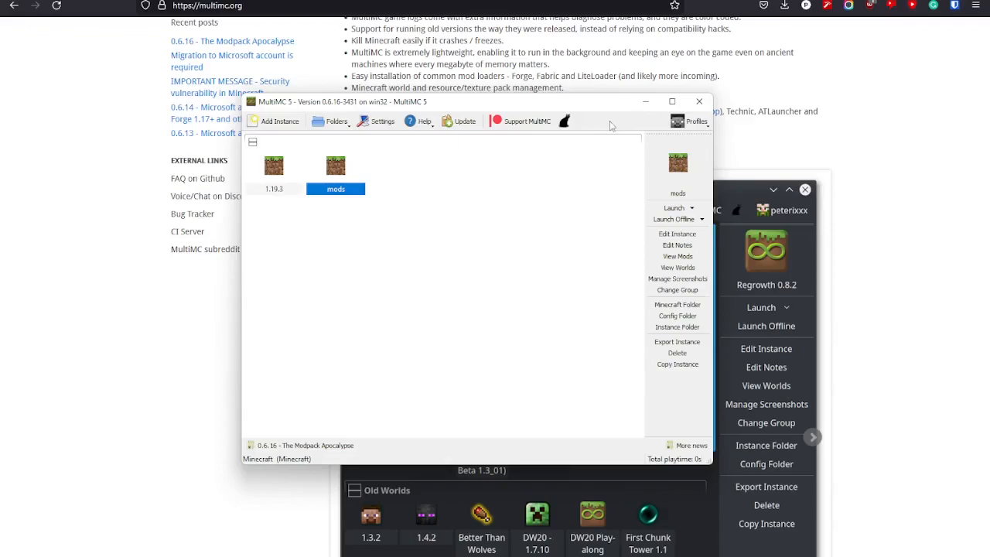
{"action": "mouse_move", "coordinate": [578, 238]}
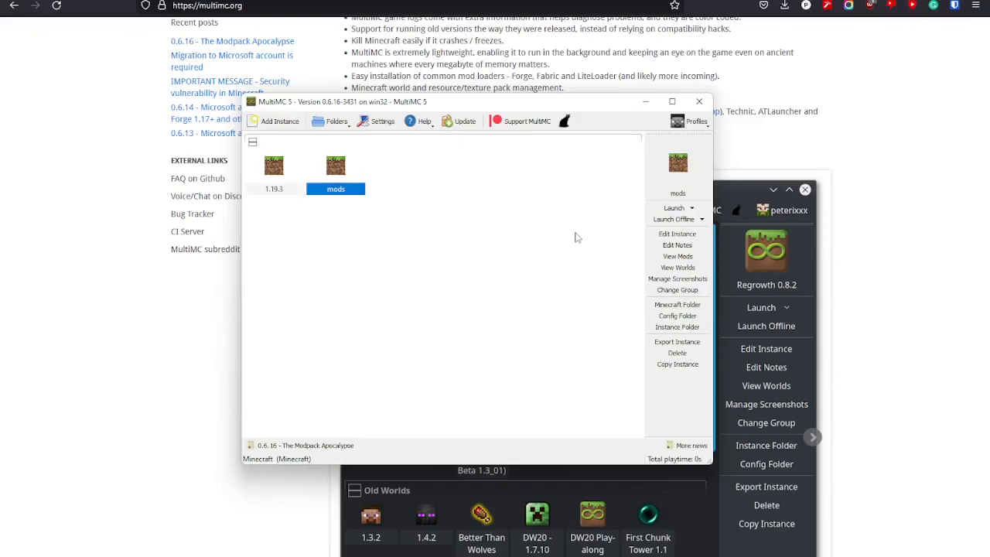
{"action": "mouse_move", "coordinate": [595, 188]}
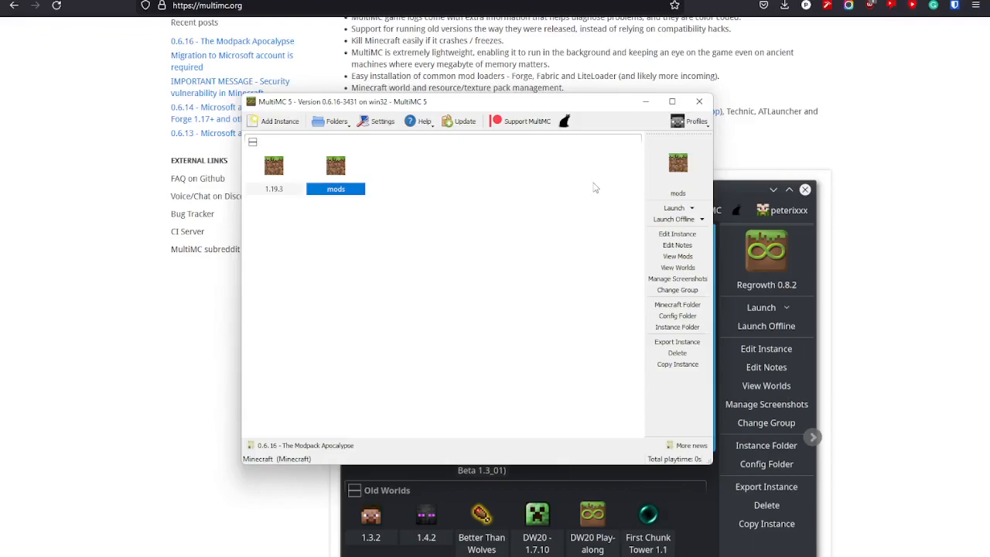
{"action": "mouse_move", "coordinate": [229, 494]}
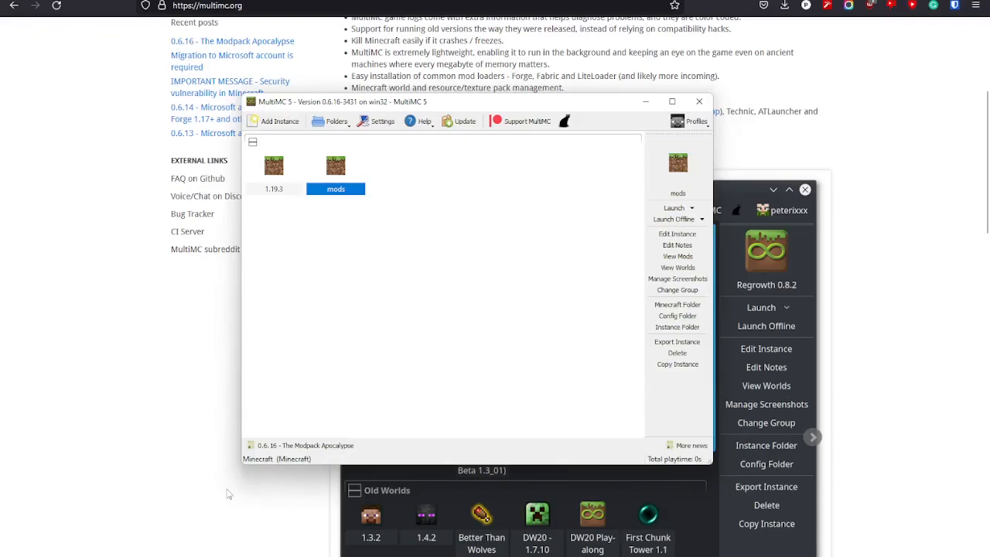